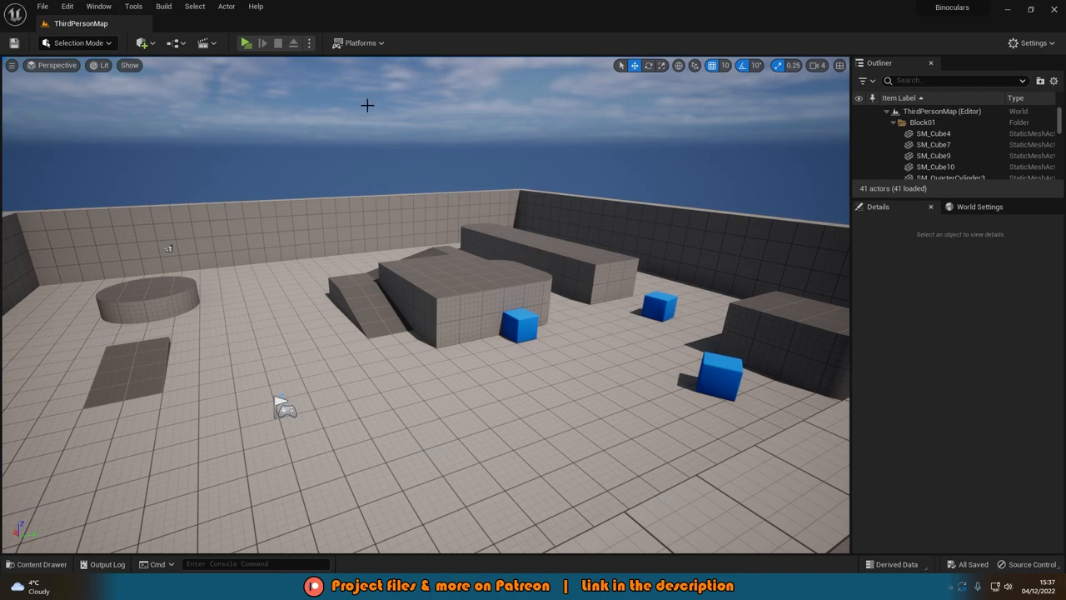
Browse the editor's configuration menu options
click(244, 43)
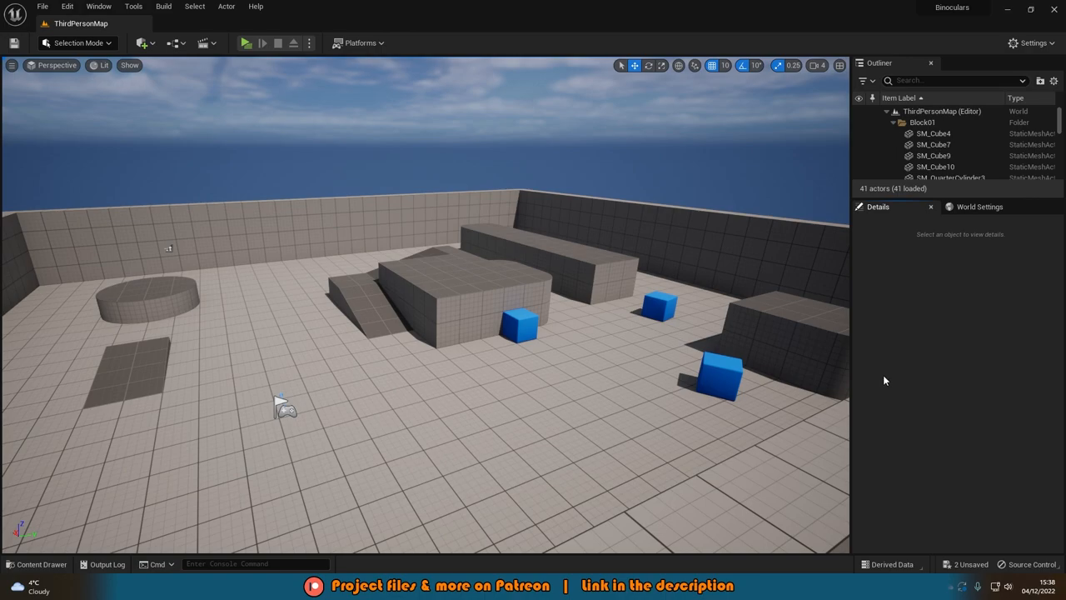
click(67, 6)
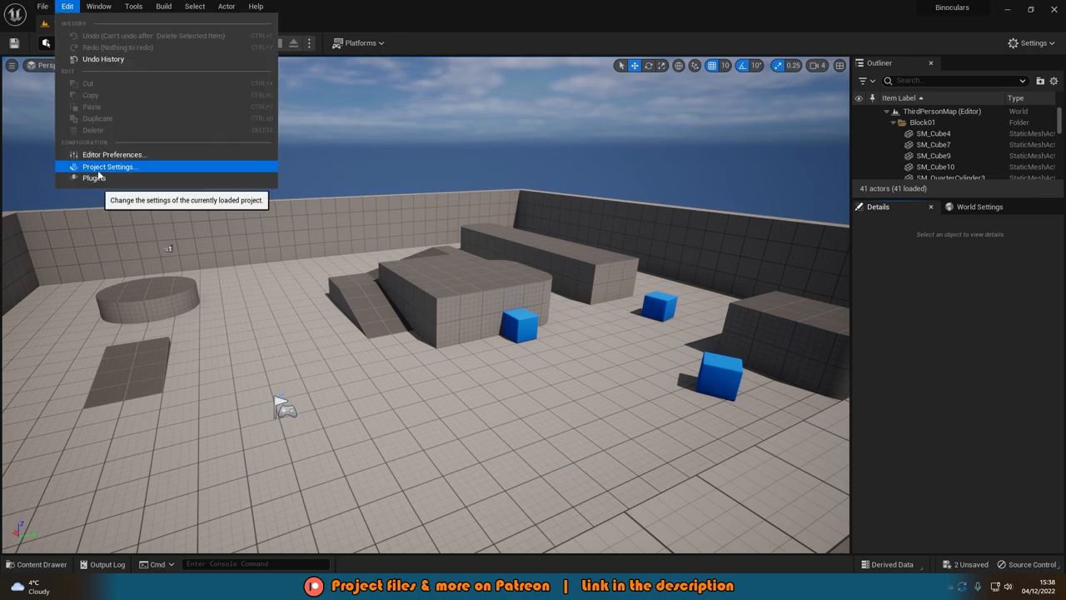
click(108, 166)
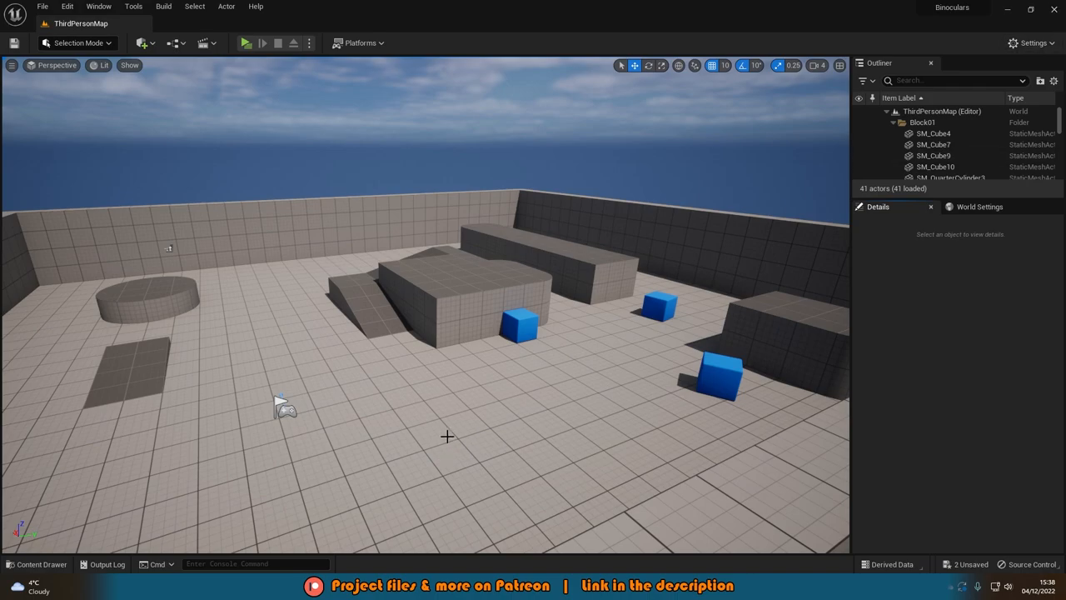
Create a new Input Action in ThirdPerson > Input > Actions and name it IA_Zoom
click(35, 564)
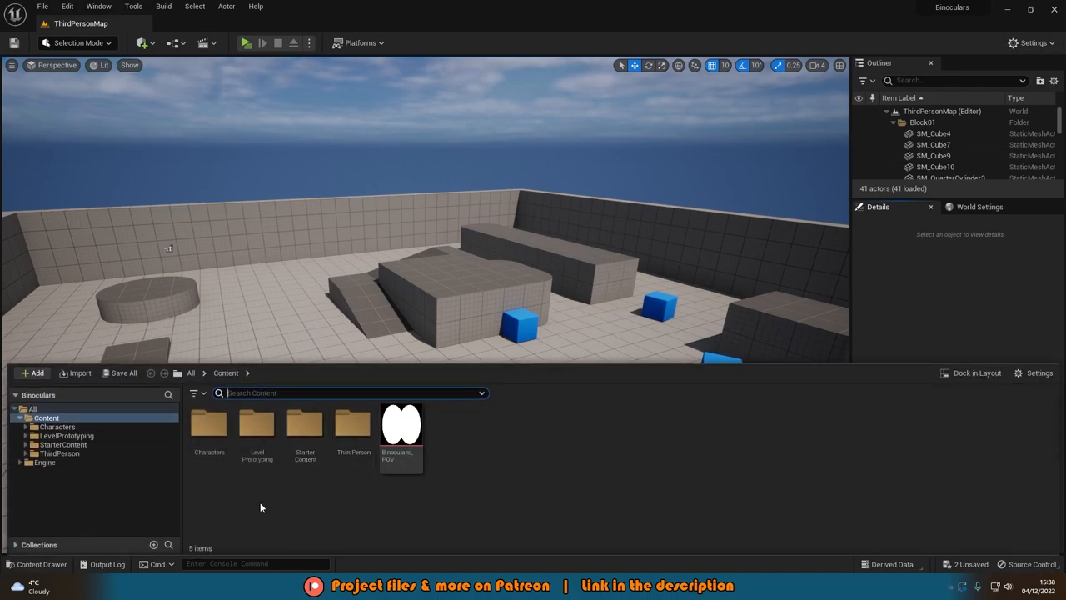
mouse_move(337, 496)
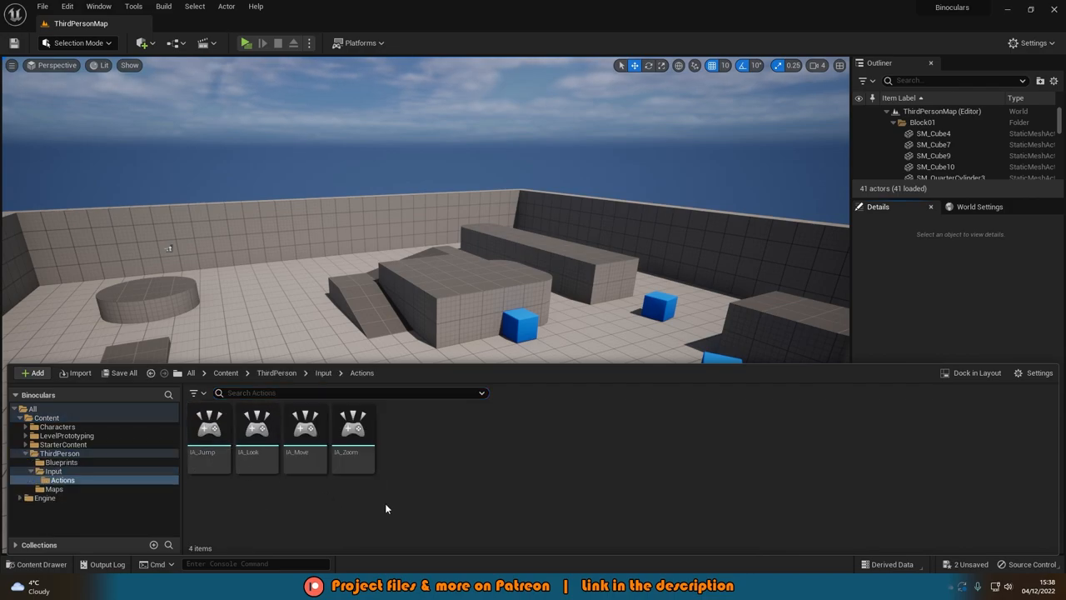
click(31, 372)
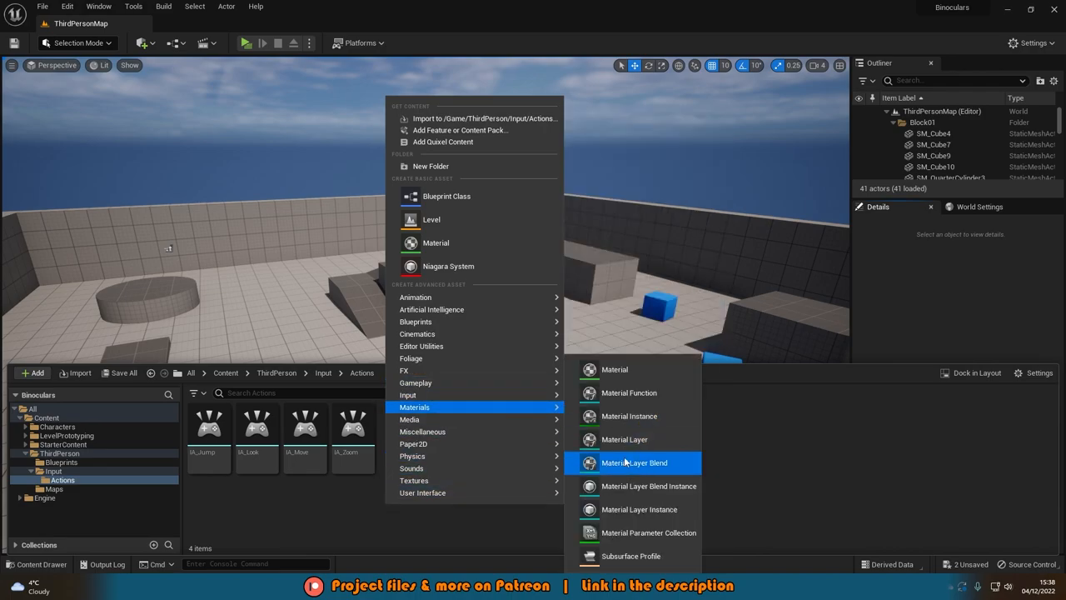
click(633, 462)
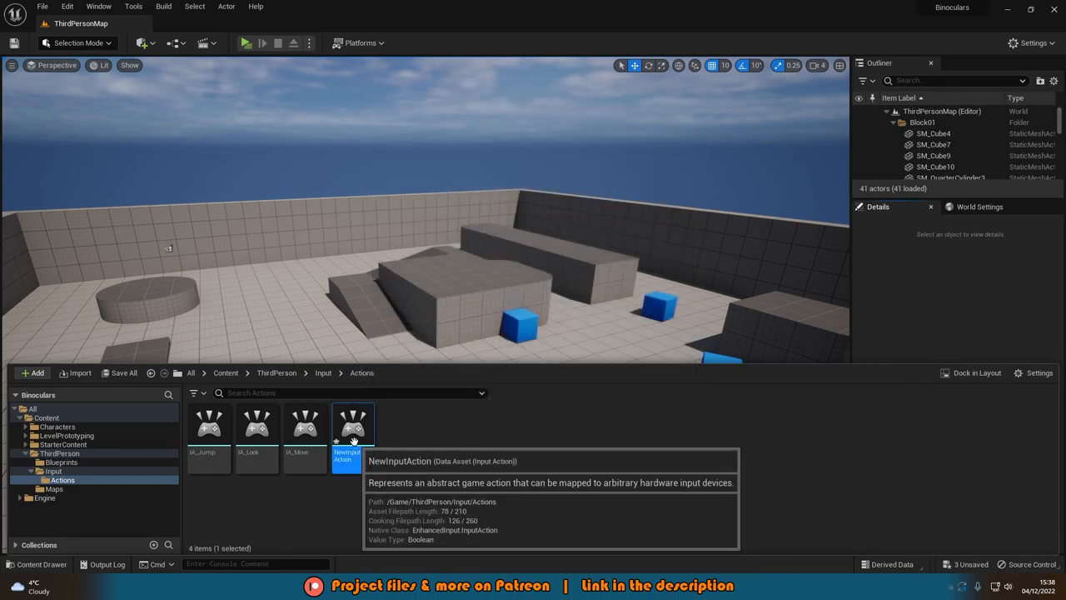
text(IA_2)
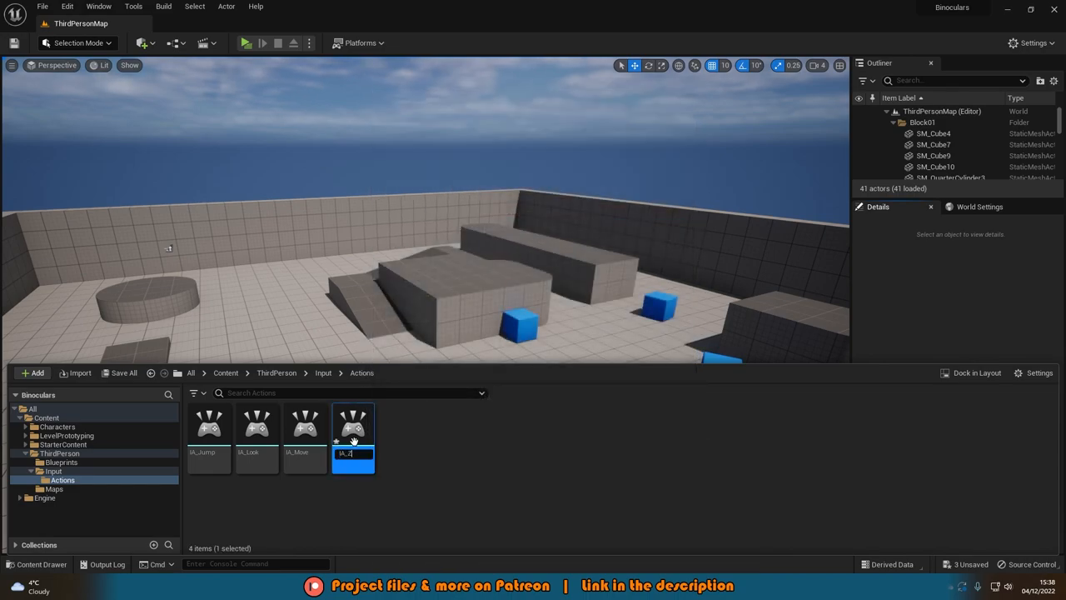
key(enter)
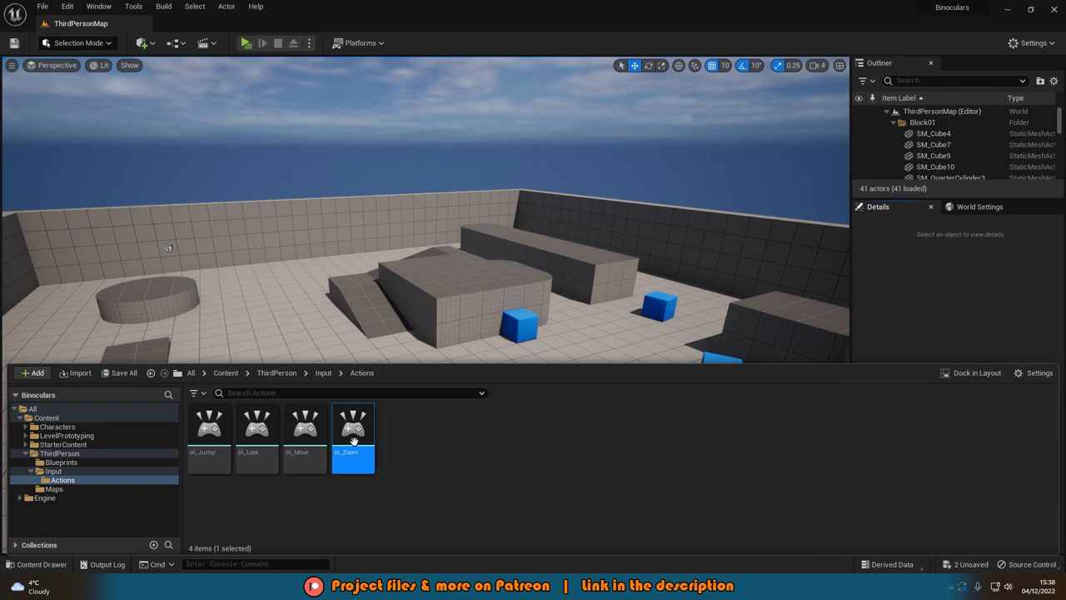
Open IA_Zoom and check its Value Type is Digital (bool)
double_click(353, 424)
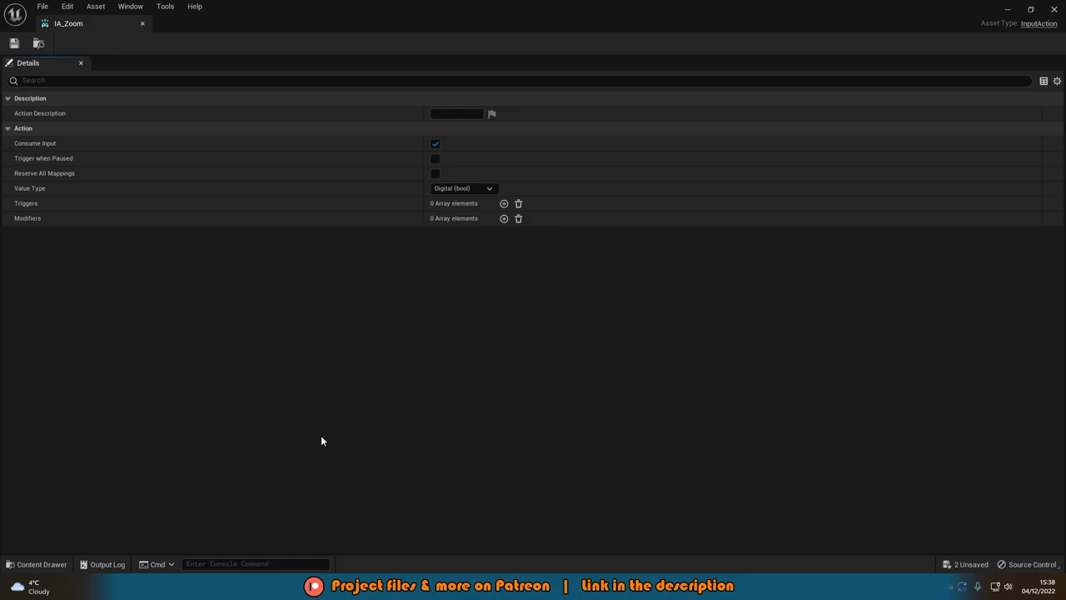
mouse_move(53, 52)
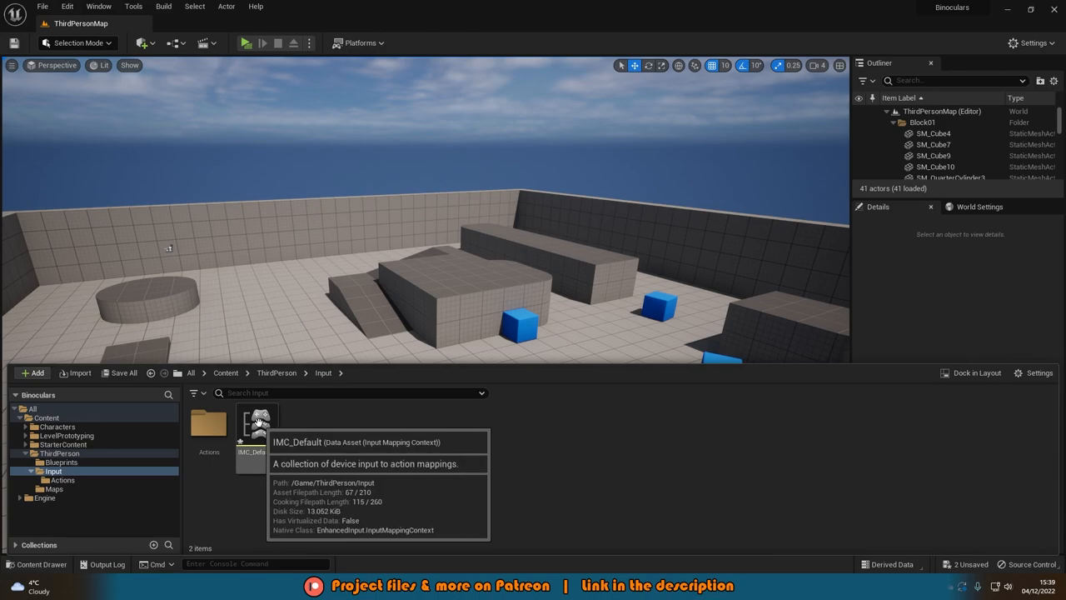
Open IMC_Default, add a fourth action mapping, and assign it to IA_Zoom
double_click(256, 420)
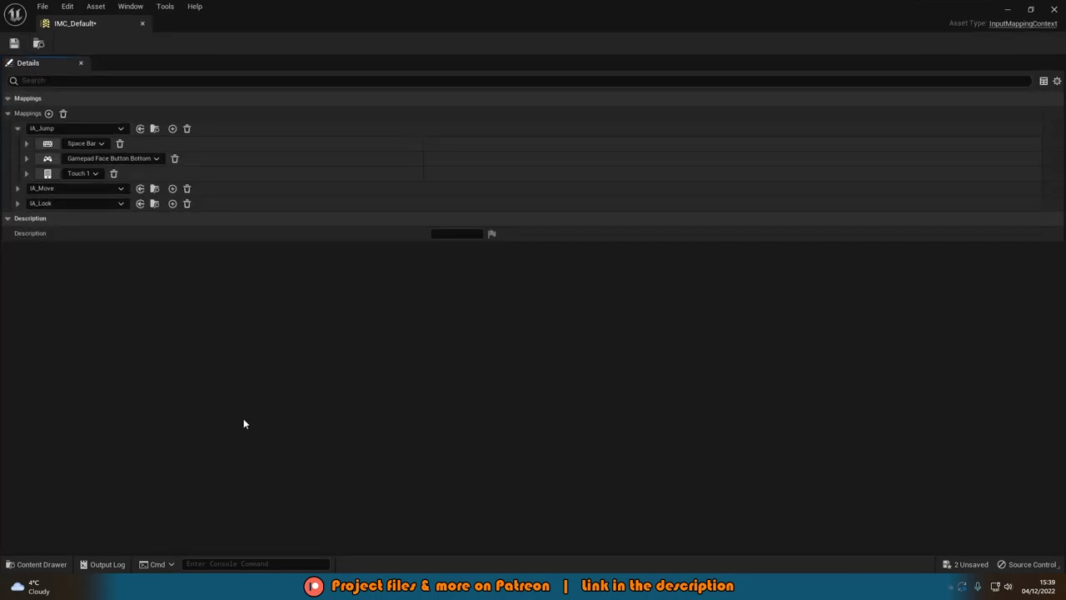
click(18, 129)
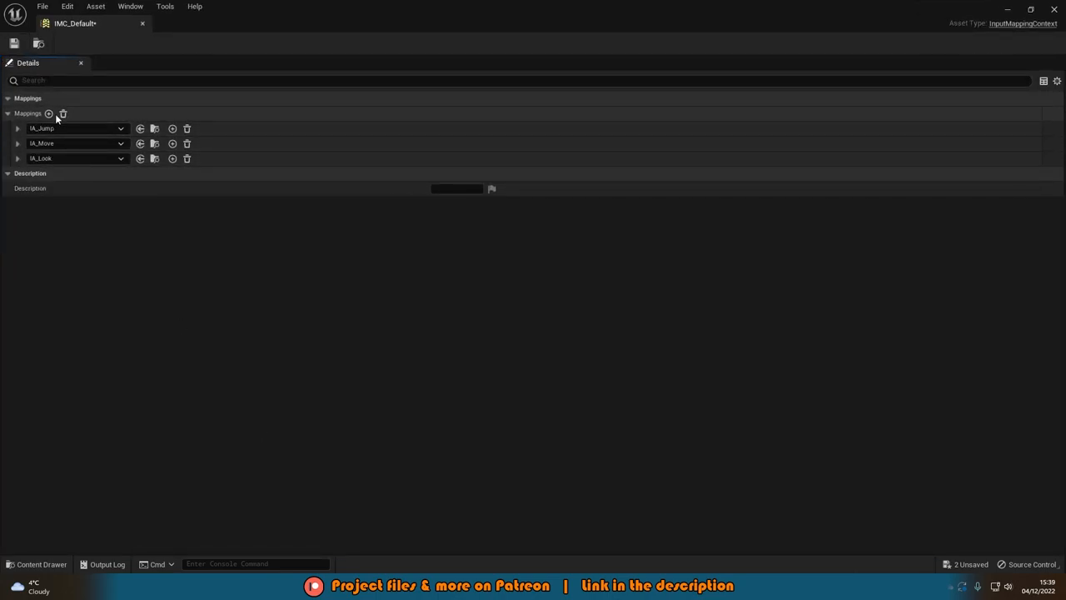
click(49, 113)
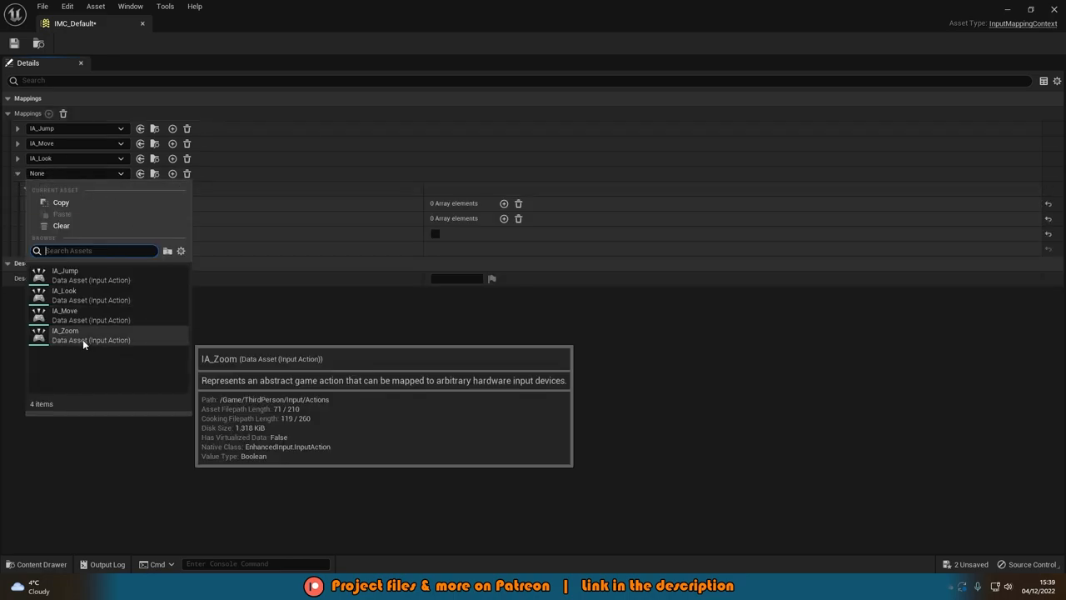
click(64, 330)
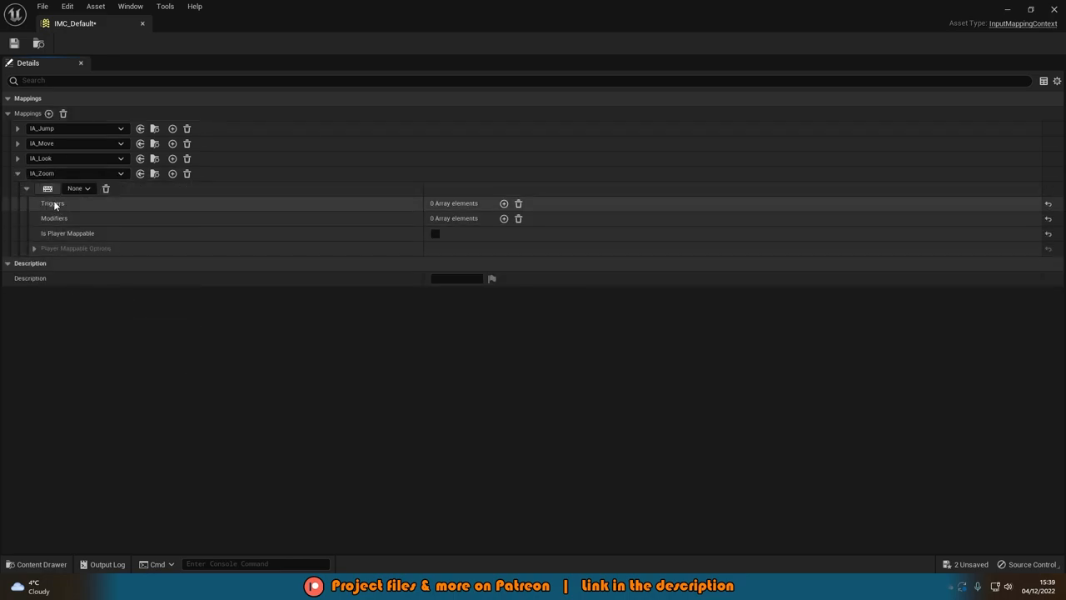
mouse_move(48, 189)
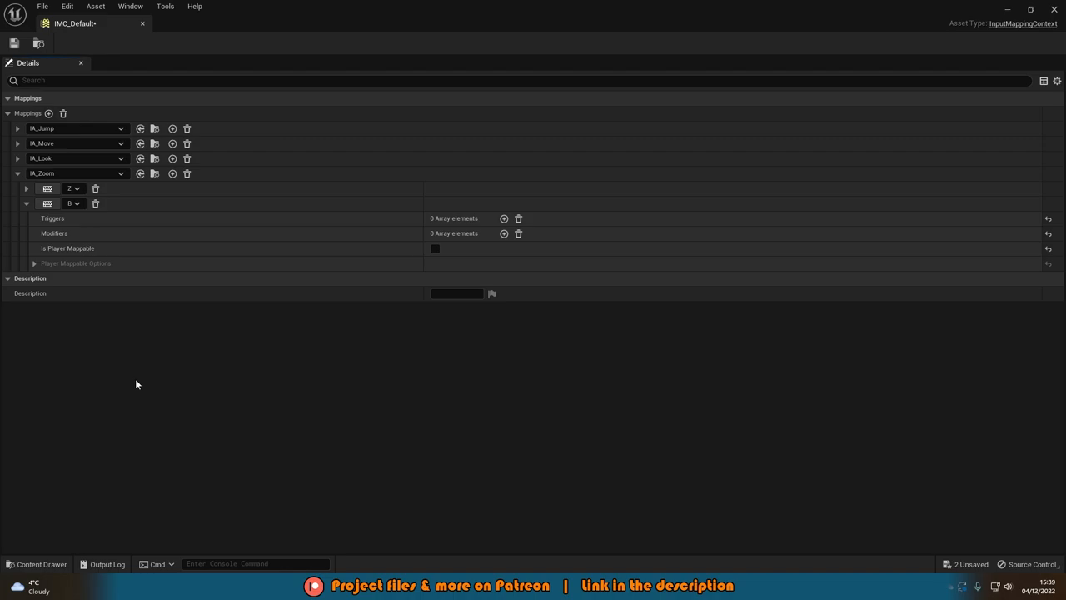
mouse_move(168, 389)
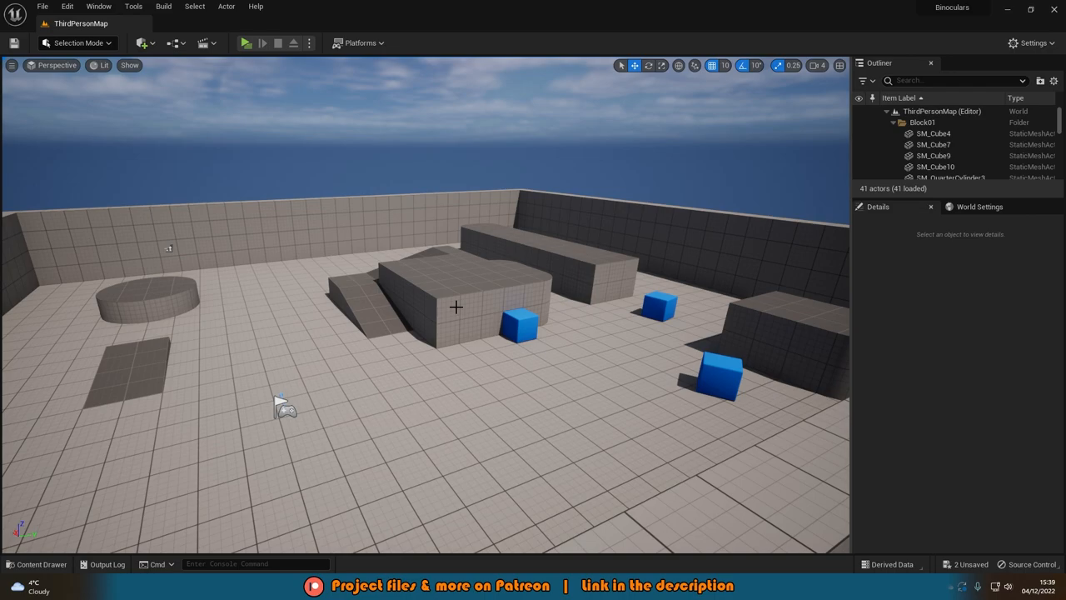
Compile BP_ThirdPersonCharacter and place an EnhancedInputAction IA_Zoom event in its Event Graph
click(35, 563)
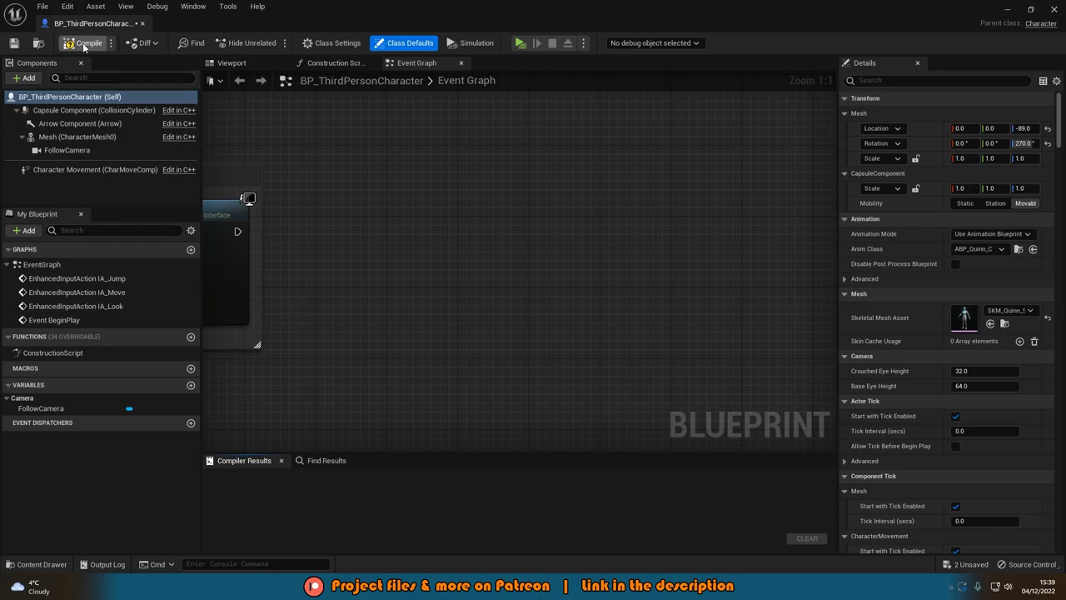
click(84, 42)
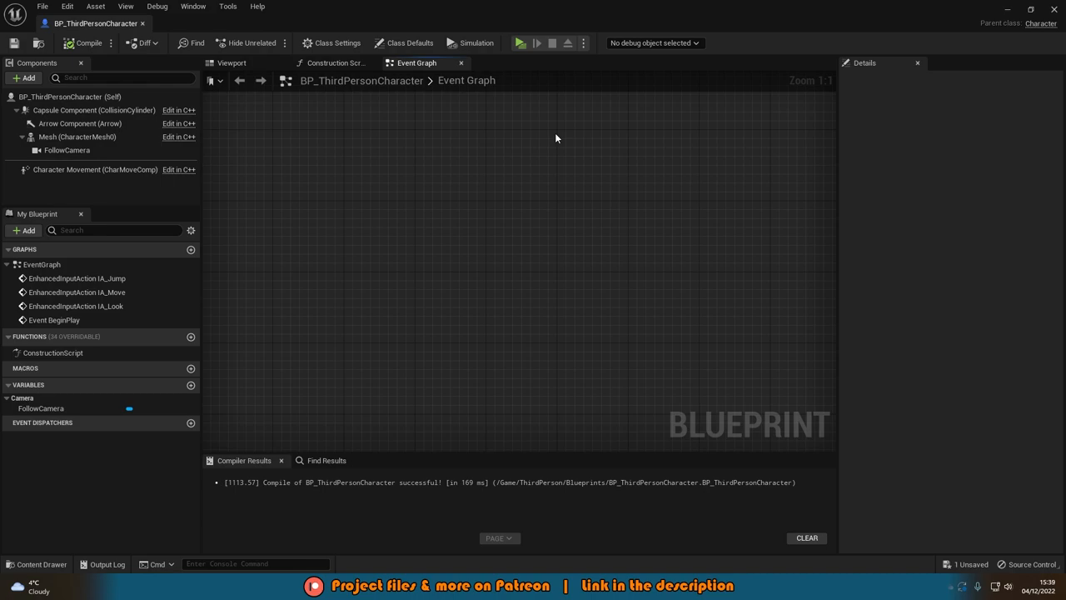
right_click(556, 138)
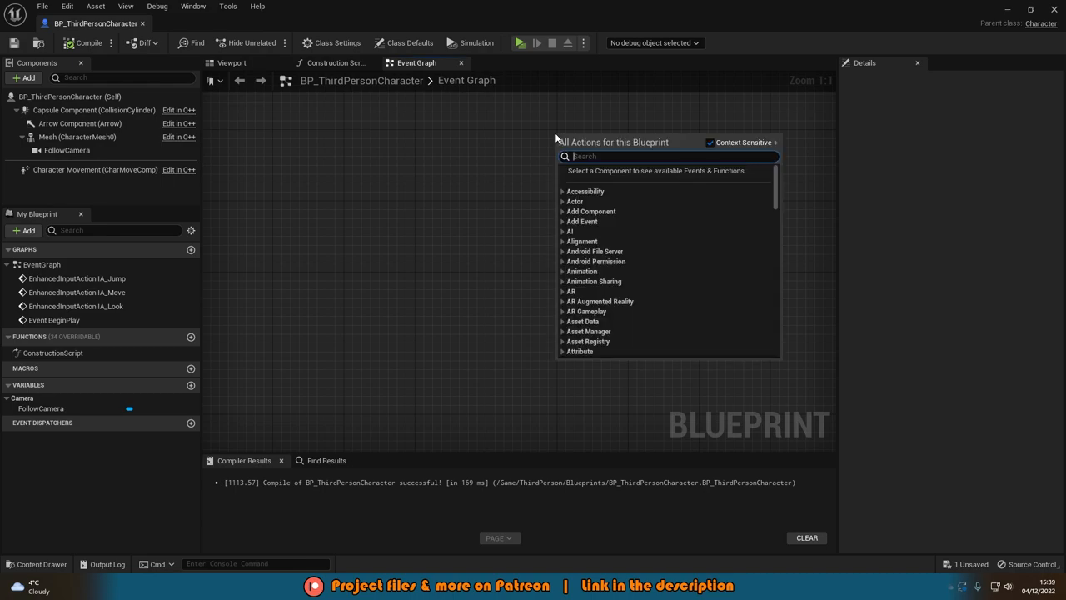
text(zoom)
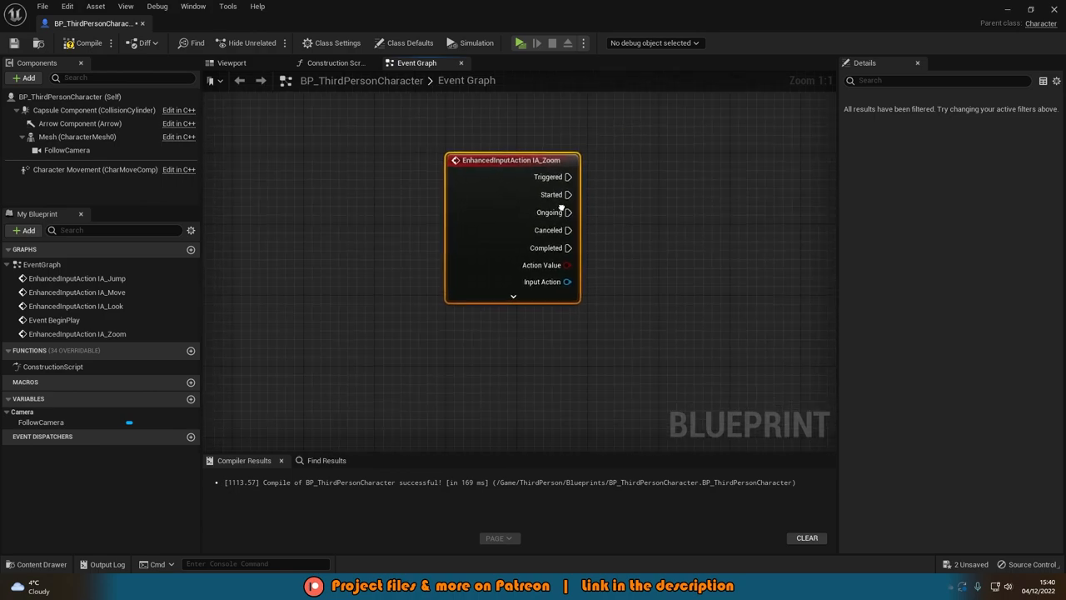
drag(512, 160, 444, 172)
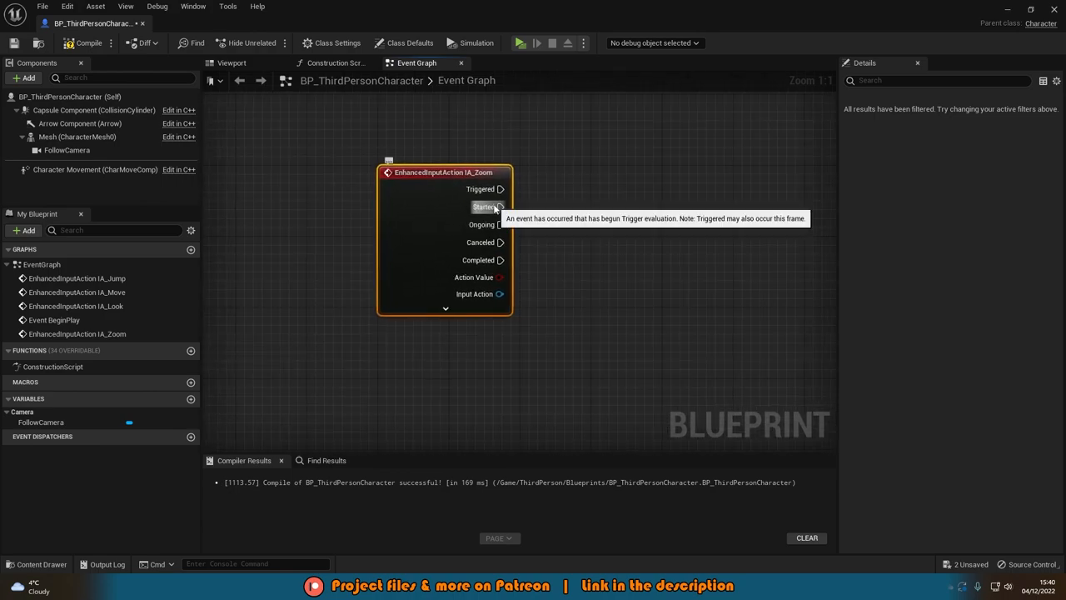
mouse_move(621, 165)
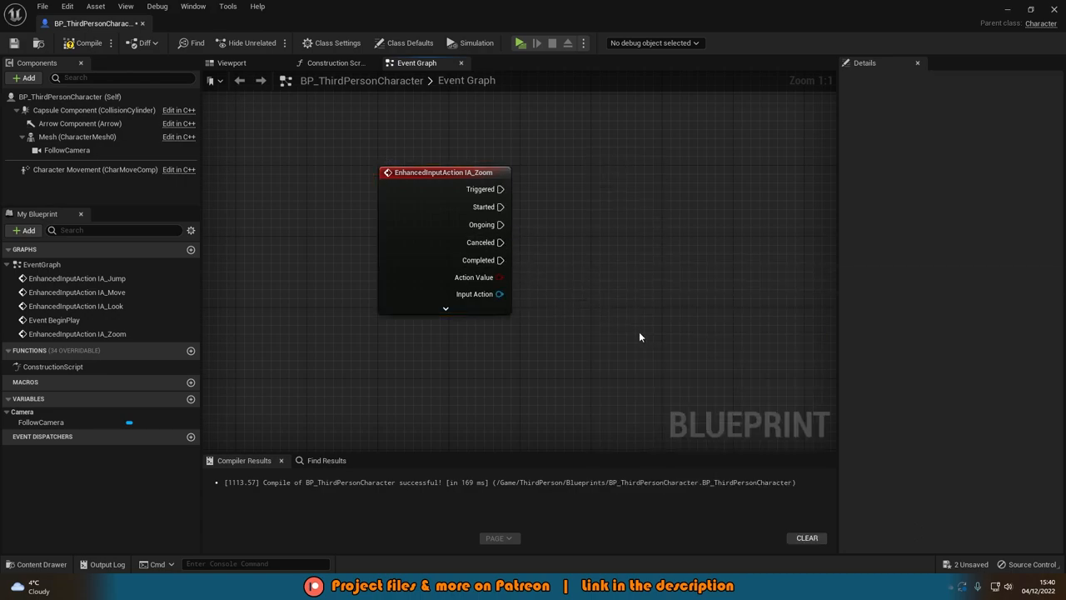
mouse_move(553, 154)
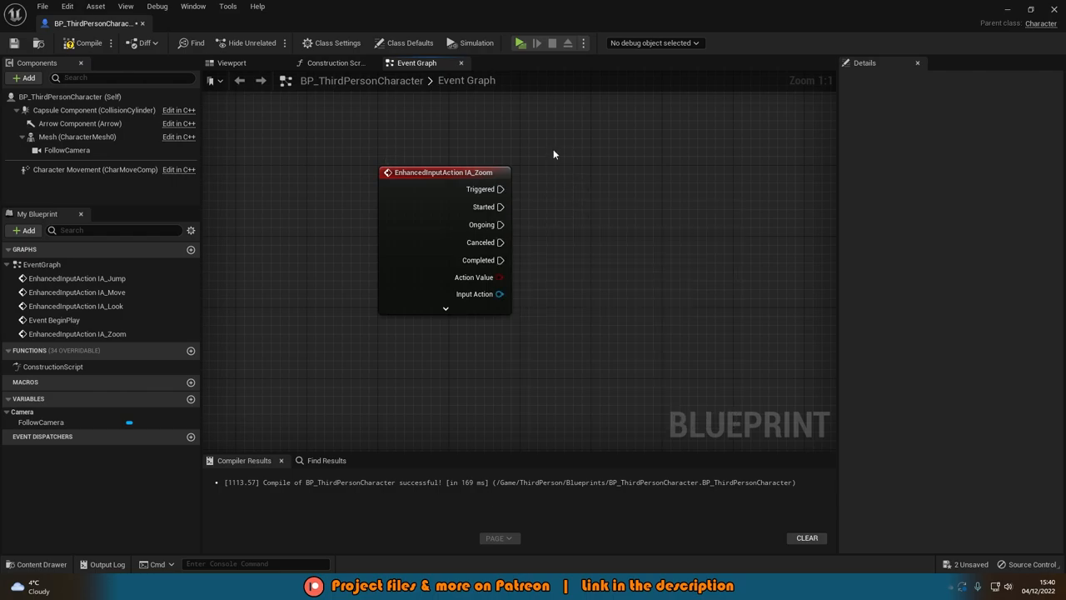
mouse_move(734, 329)
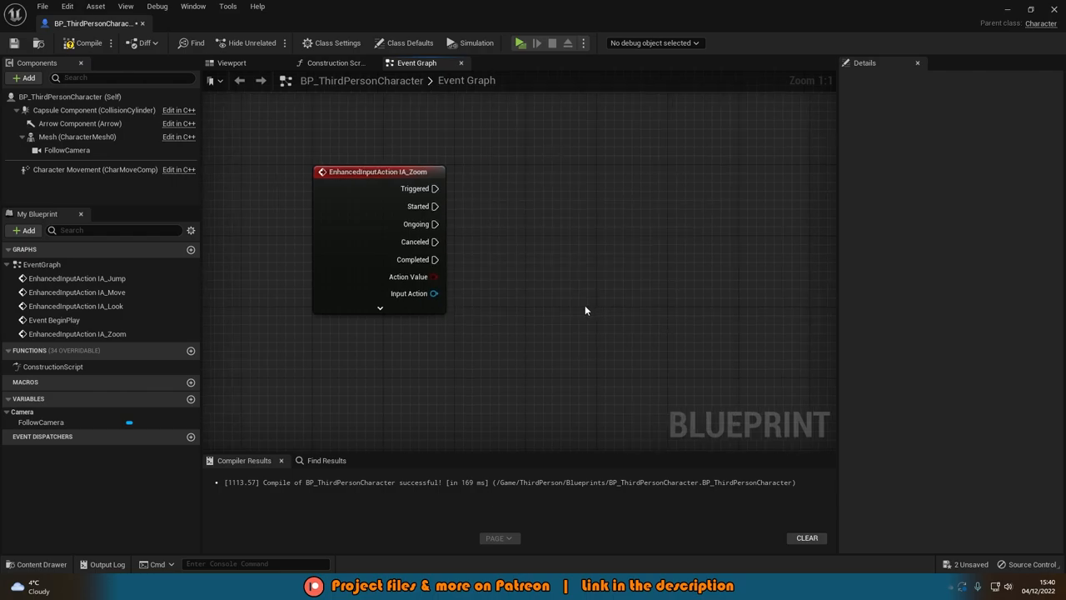
Wire IA_Zoom's Started and Completed to Follow Camera Set Field Of View nodes, Completed at 90
click(67, 150)
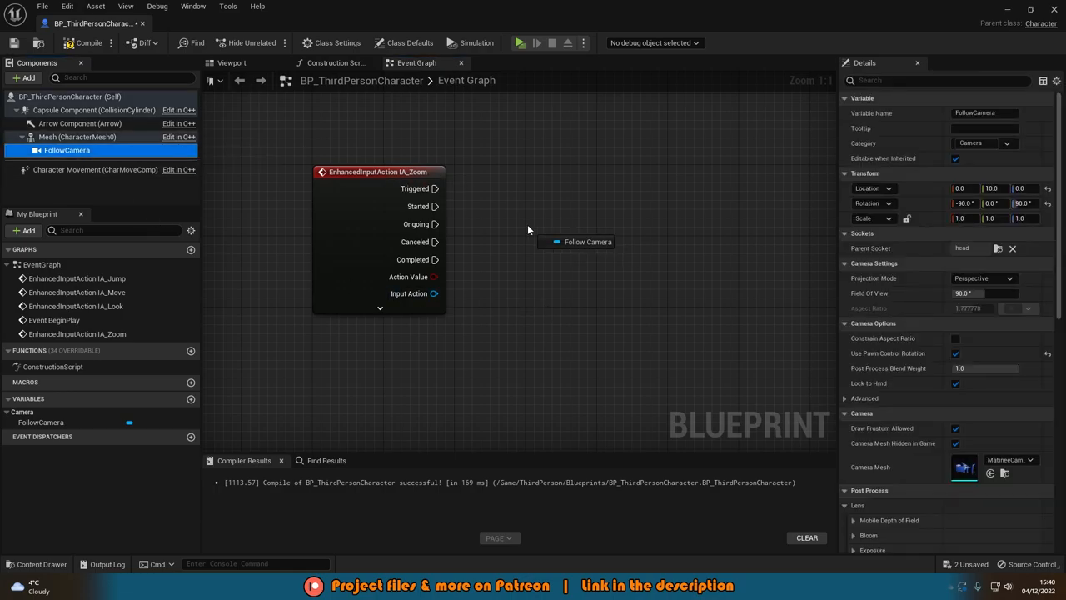
drag(556, 227, 571, 182)
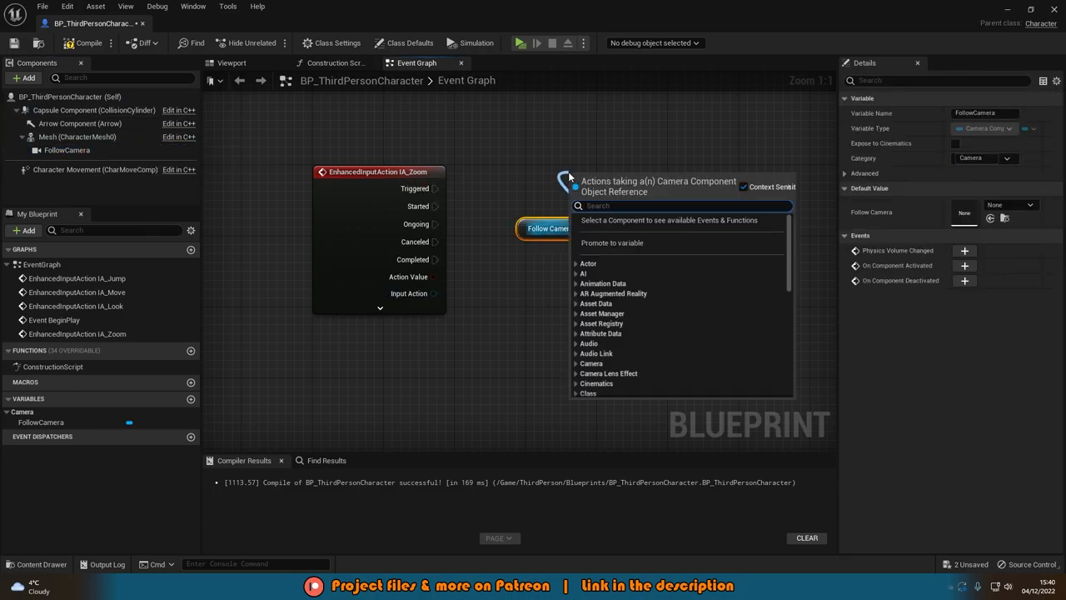
text(set field)
text(90)
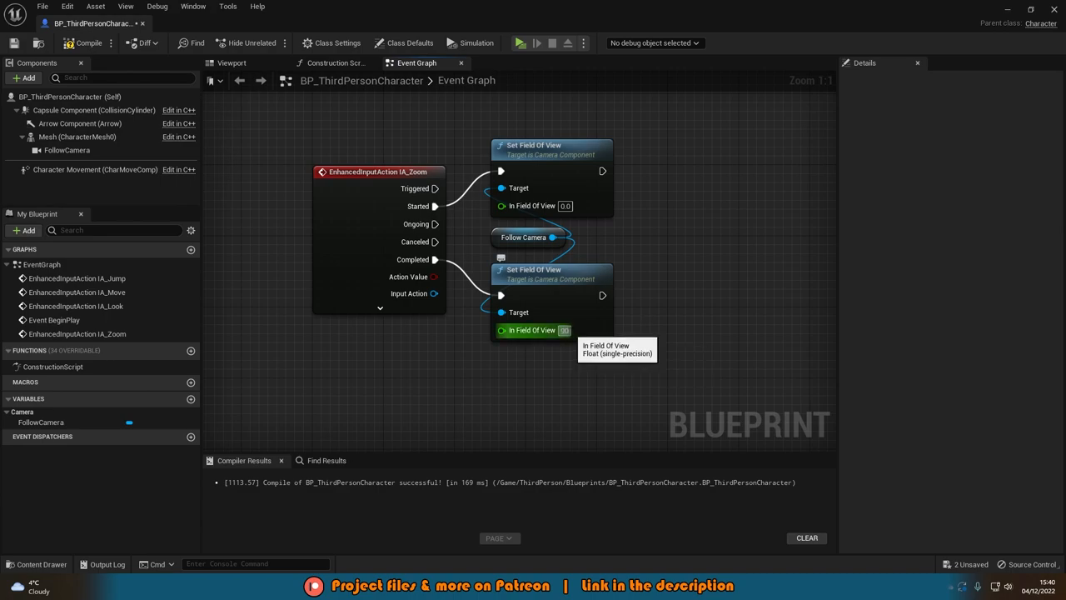
double_click(563, 329)
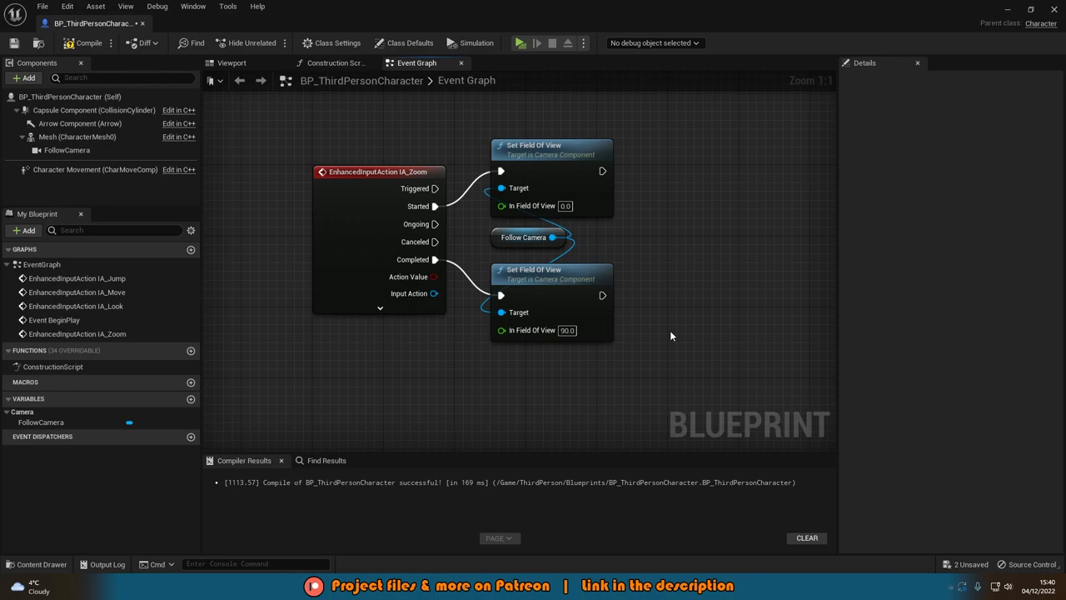
mouse_move(670, 335)
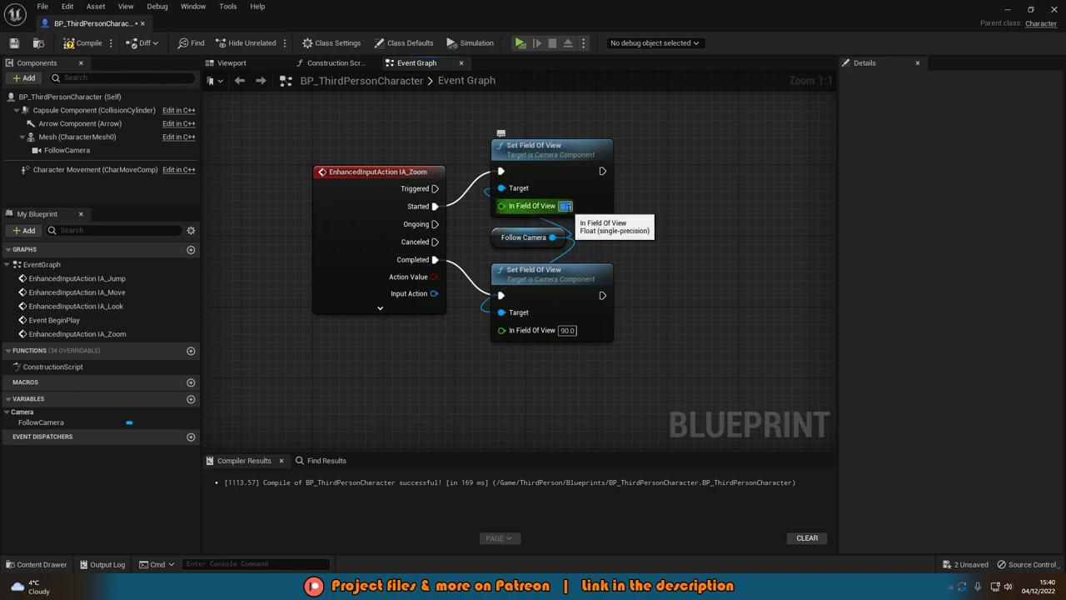
Set Started's field of view to 20 and switch to ThirdPersonMap
text(2)
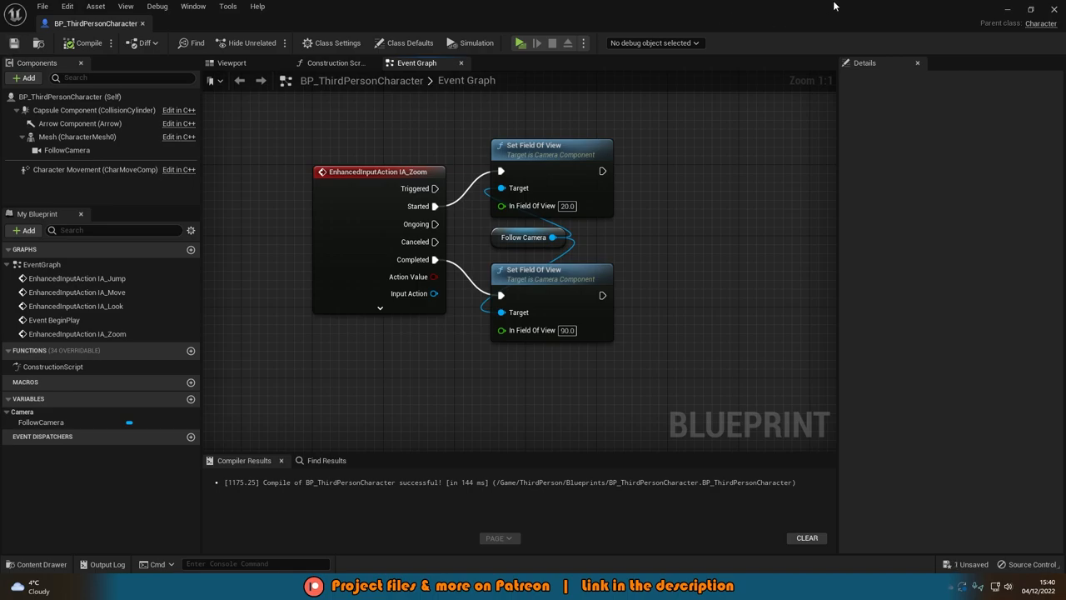
click(520, 42)
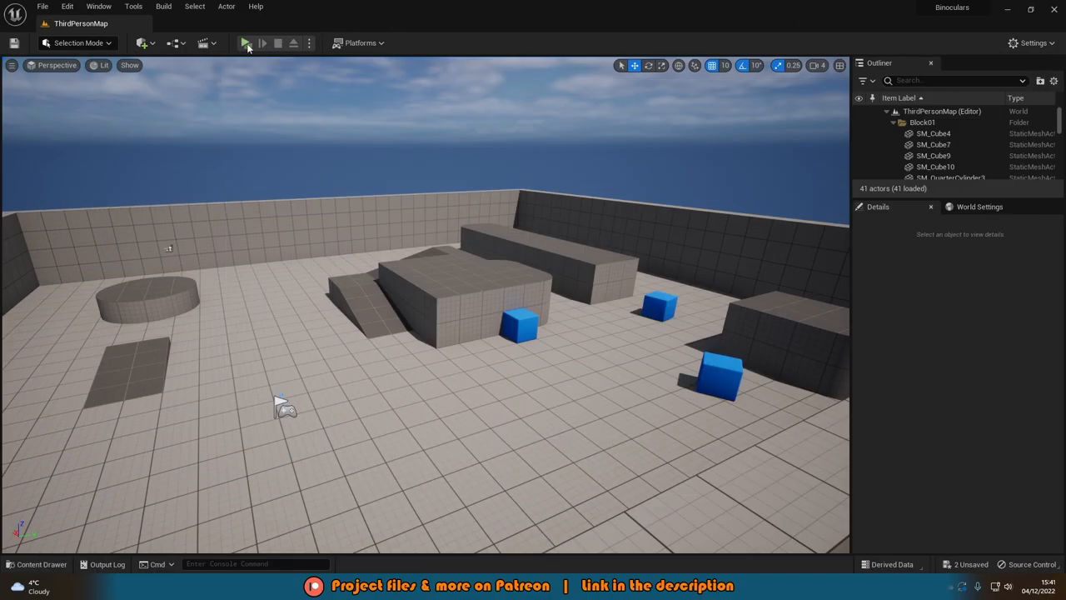
Play ThirdPersonMap and take control of the game to test zooming
click(244, 43)
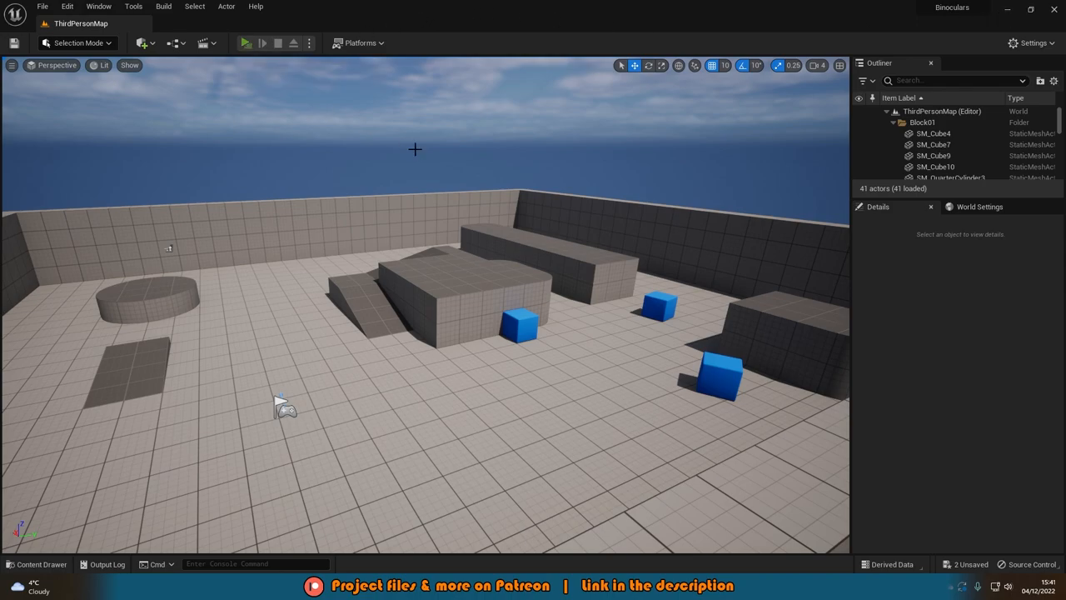
click(245, 42)
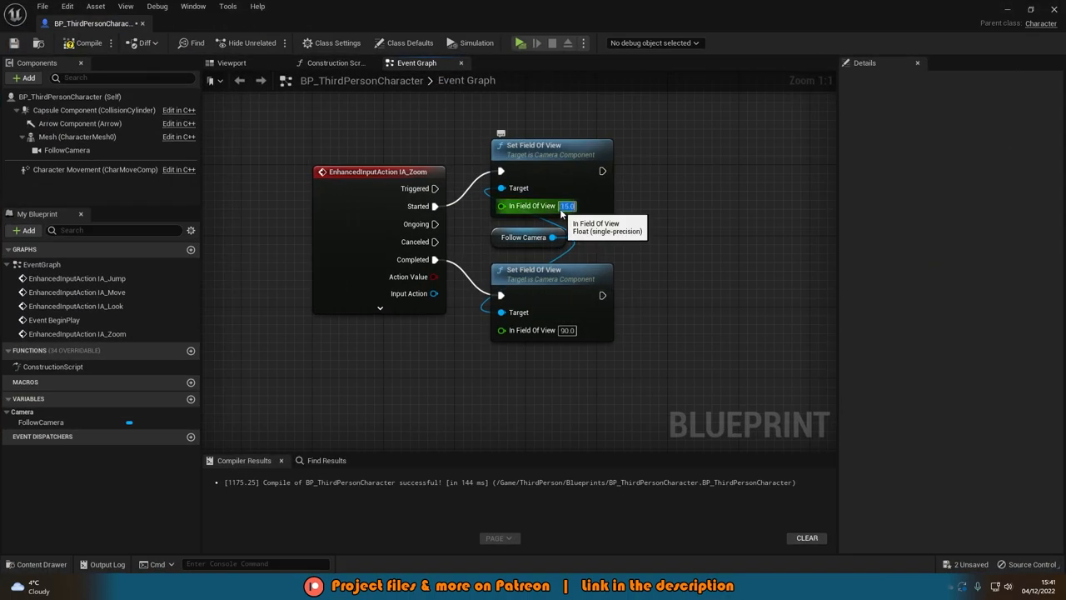
mouse_move(14, 42)
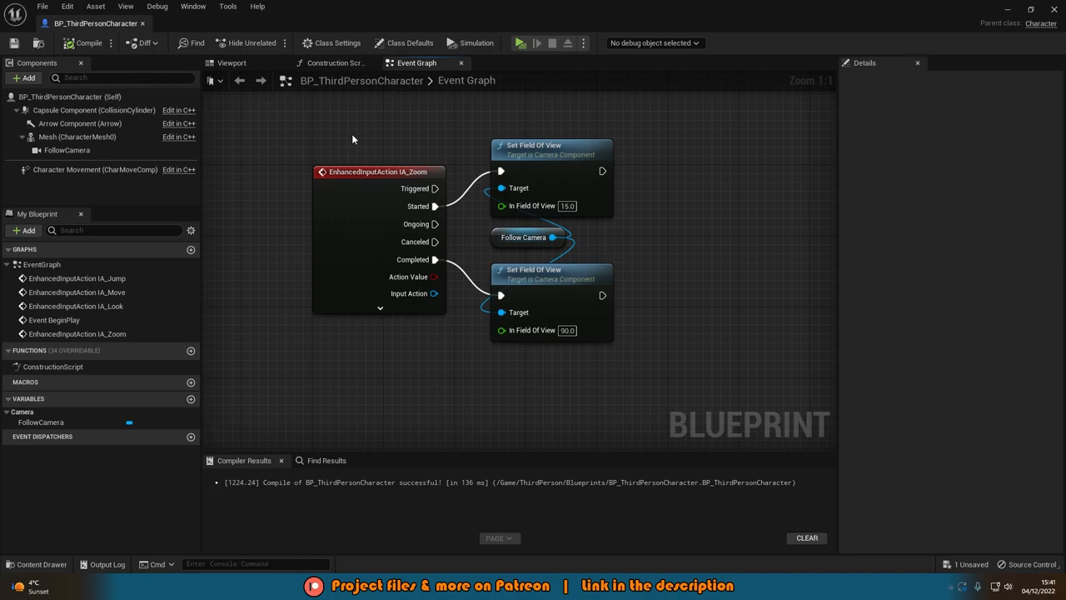
mouse_move(864, 48)
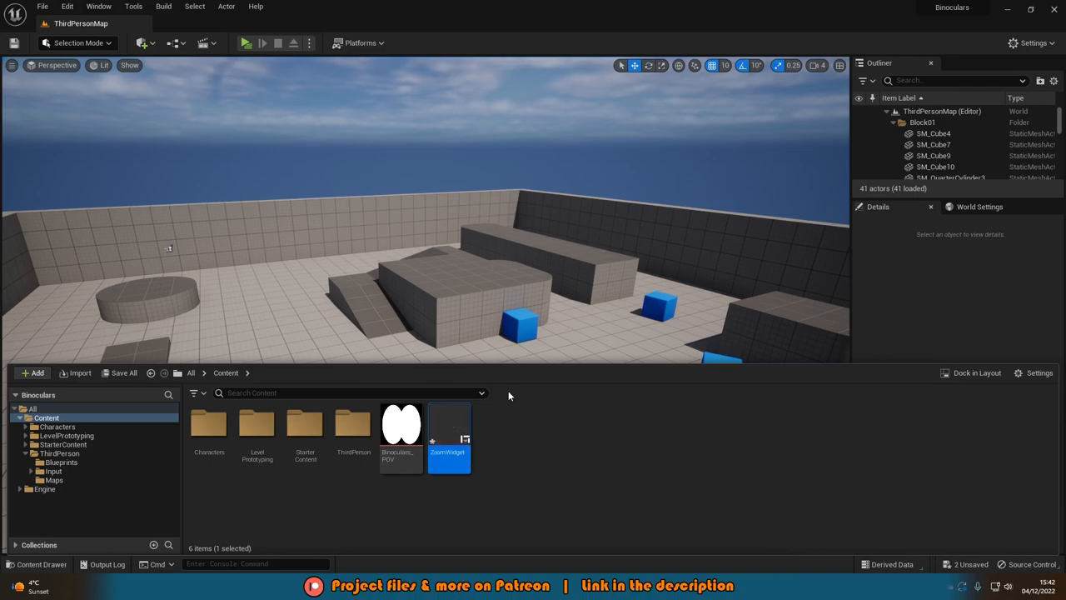
Open the ZoomWidget Widget Blueprint in the widget designer
double_click(449, 425)
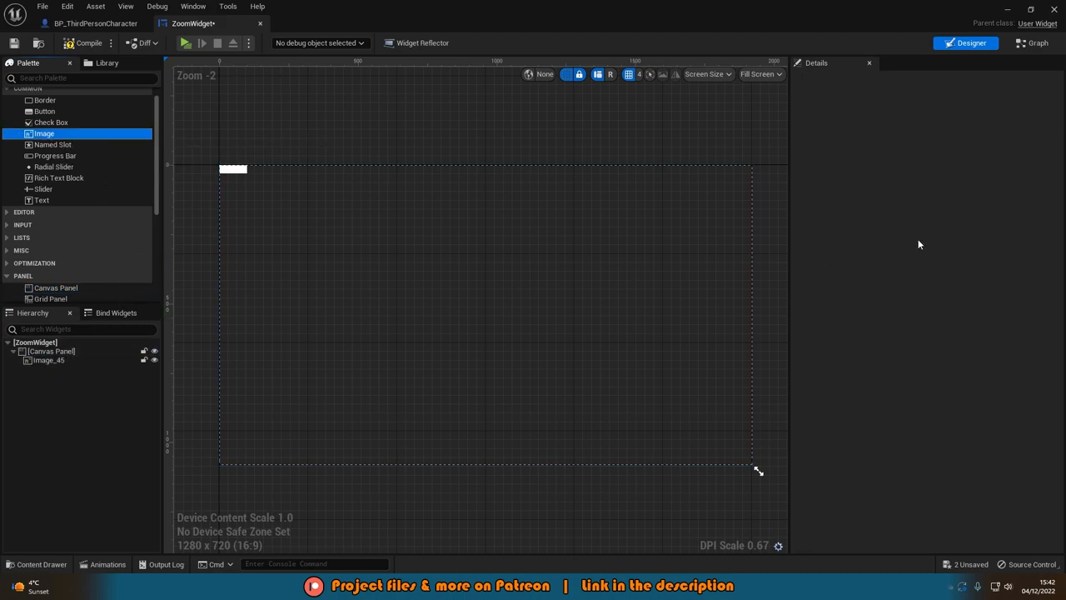
Size Image_45 to 1920×1080 with full-screen anchors, then open Binoculars_POV
click(233, 167)
text(1920)
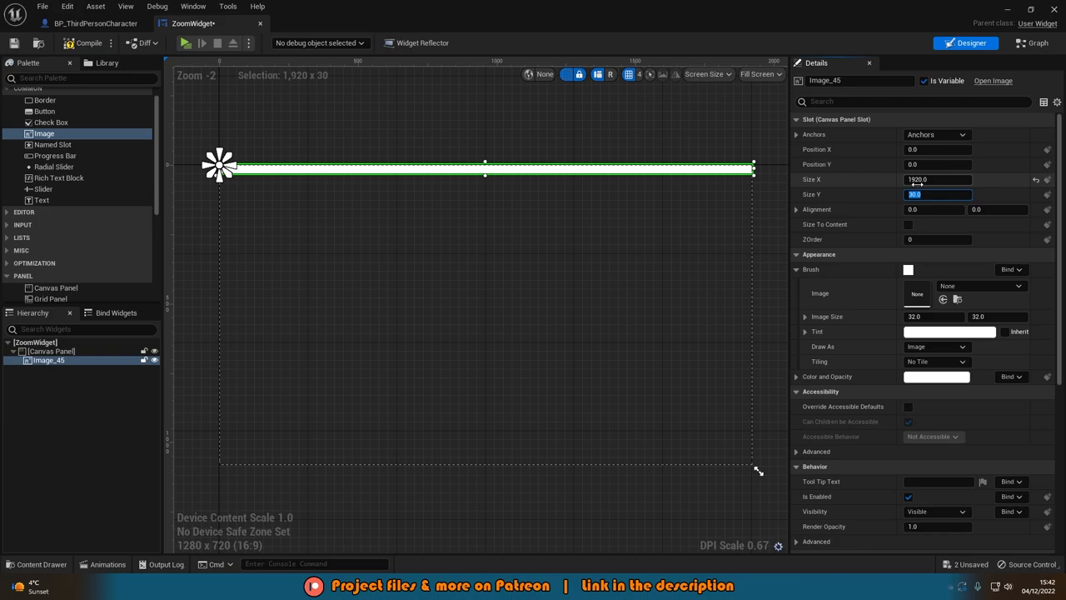
text(1080.0)
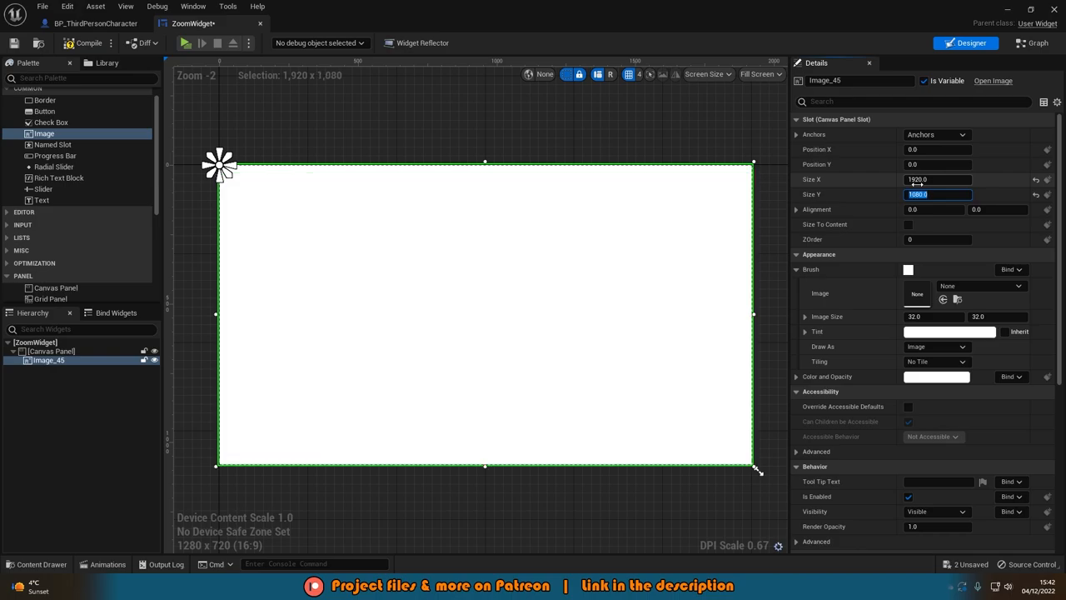
click(936, 134)
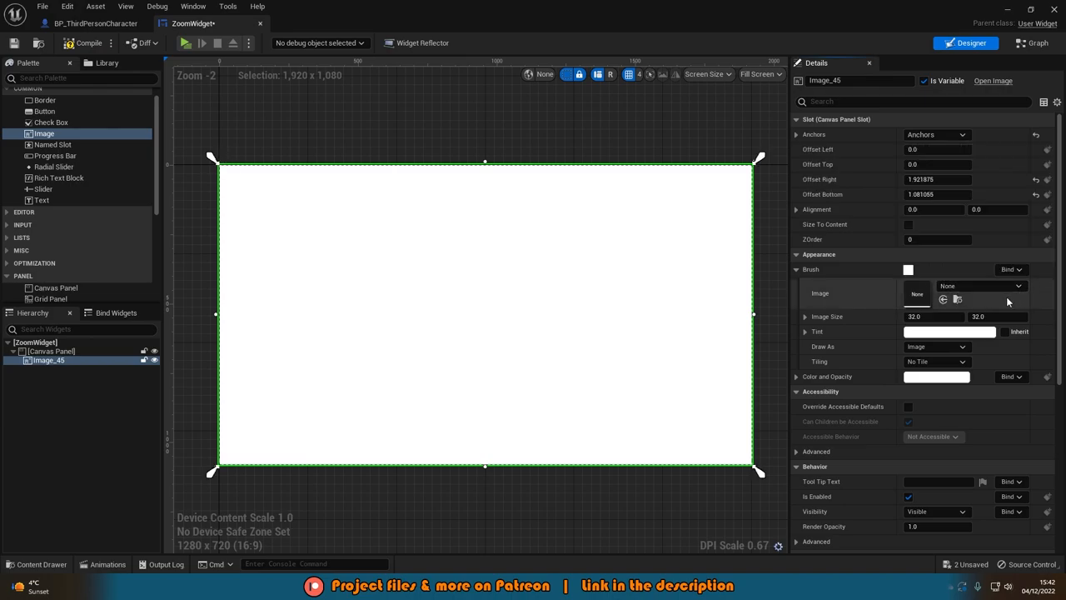
mouse_move(434, 134)
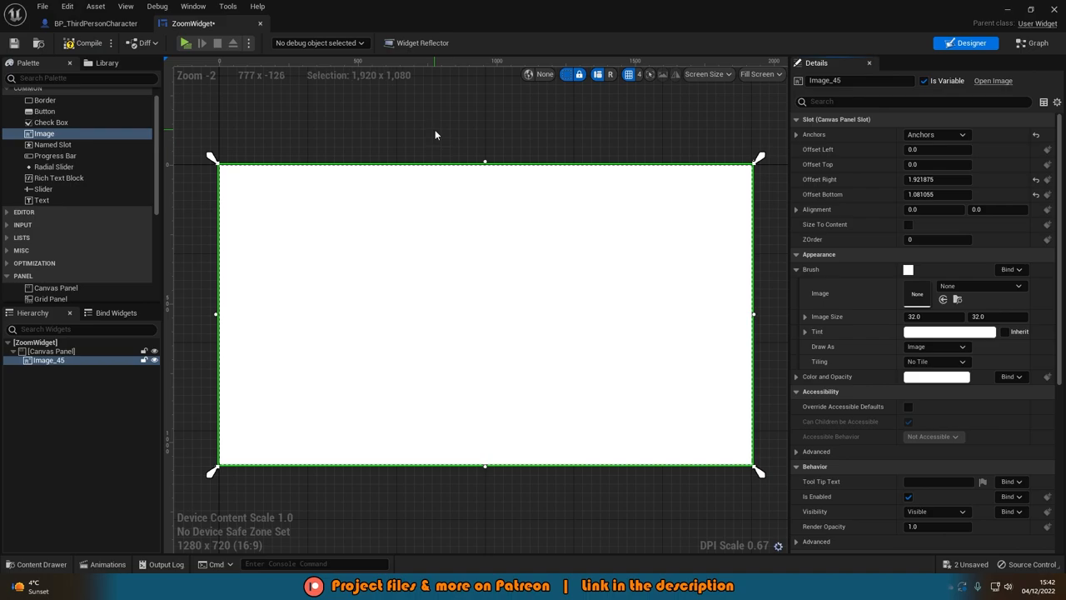
click(325, 22)
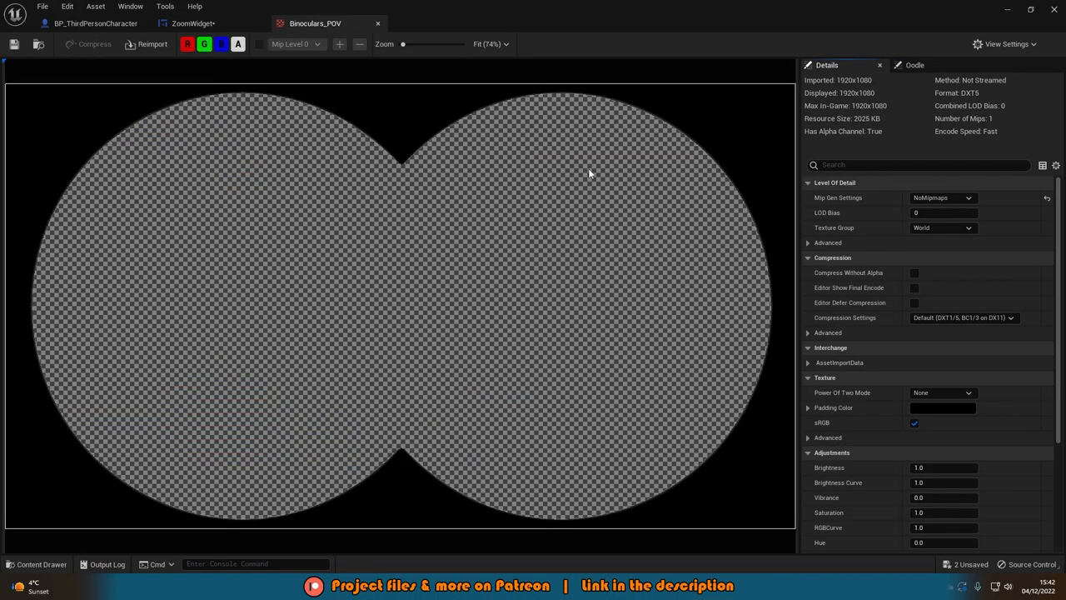
mouse_move(411, 438)
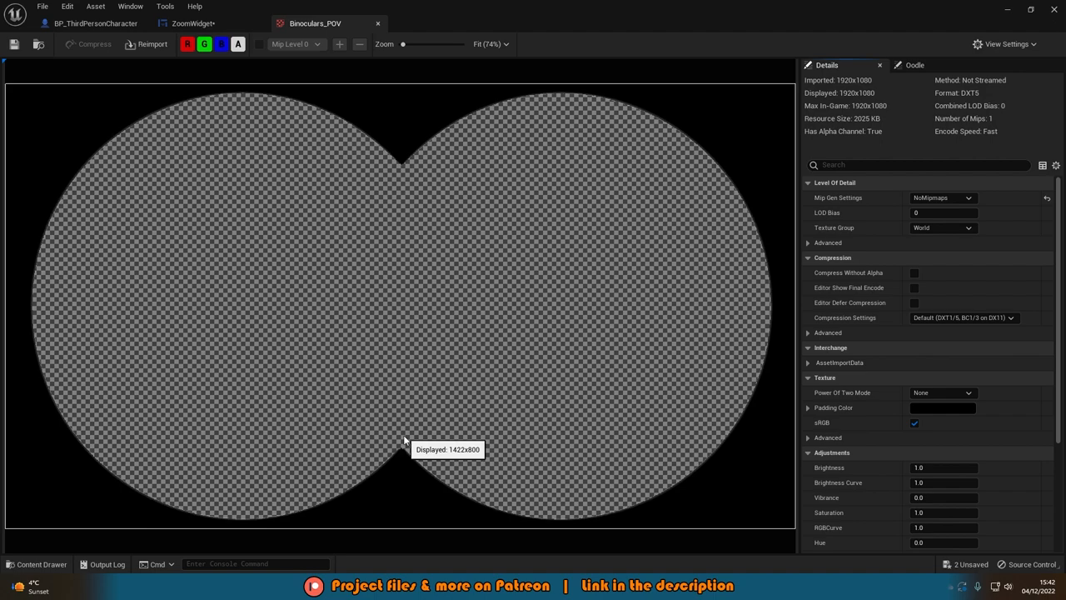
mouse_move(477, 531)
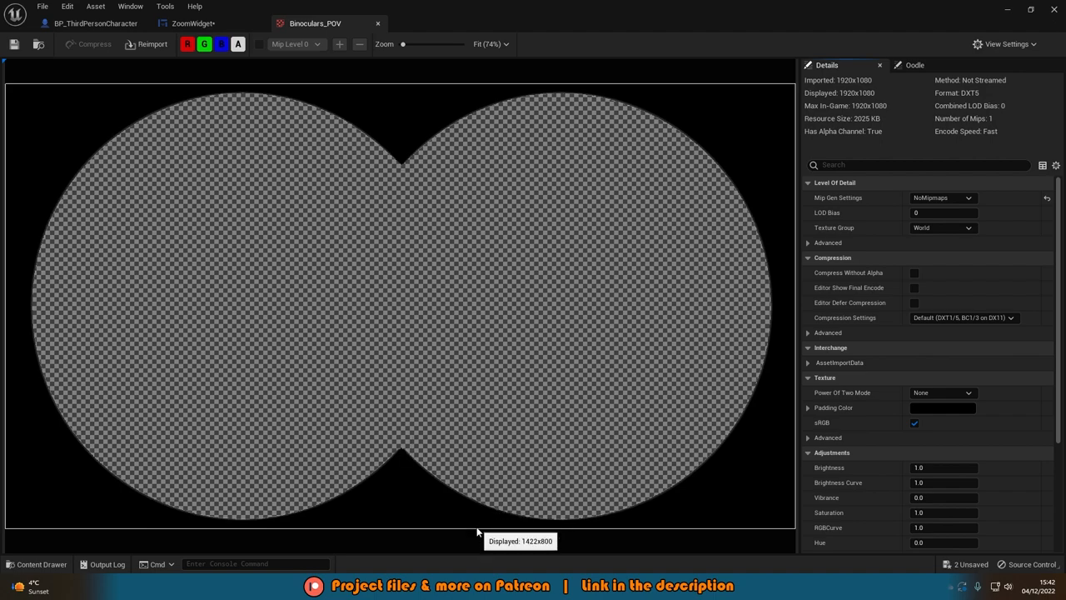
mouse_move(185, 354)
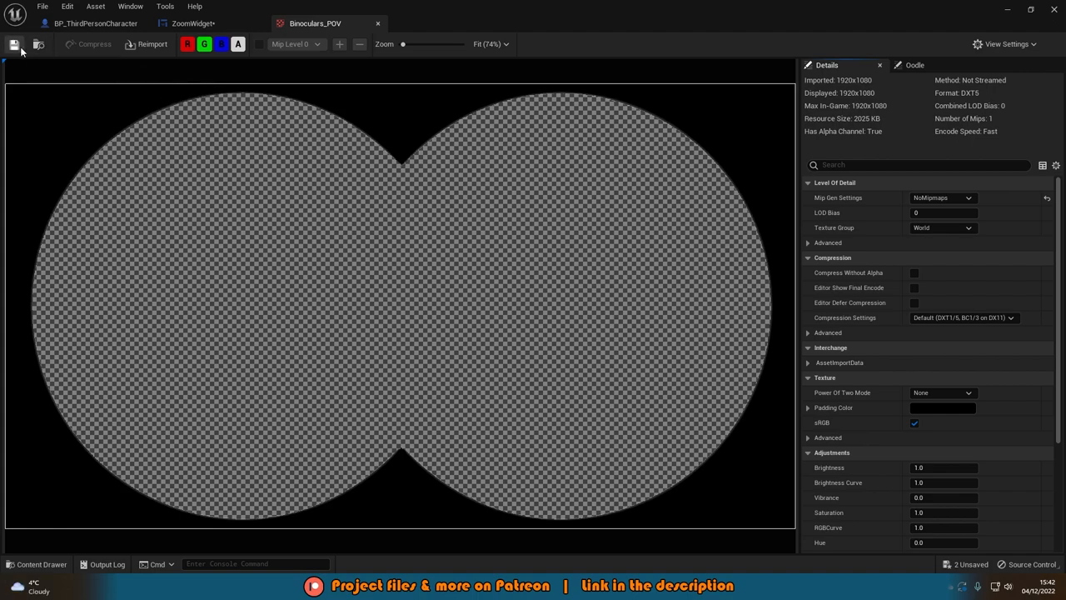
Save the 1920×1080 Binoculars_POV texture from the Texture Editor
click(193, 23)
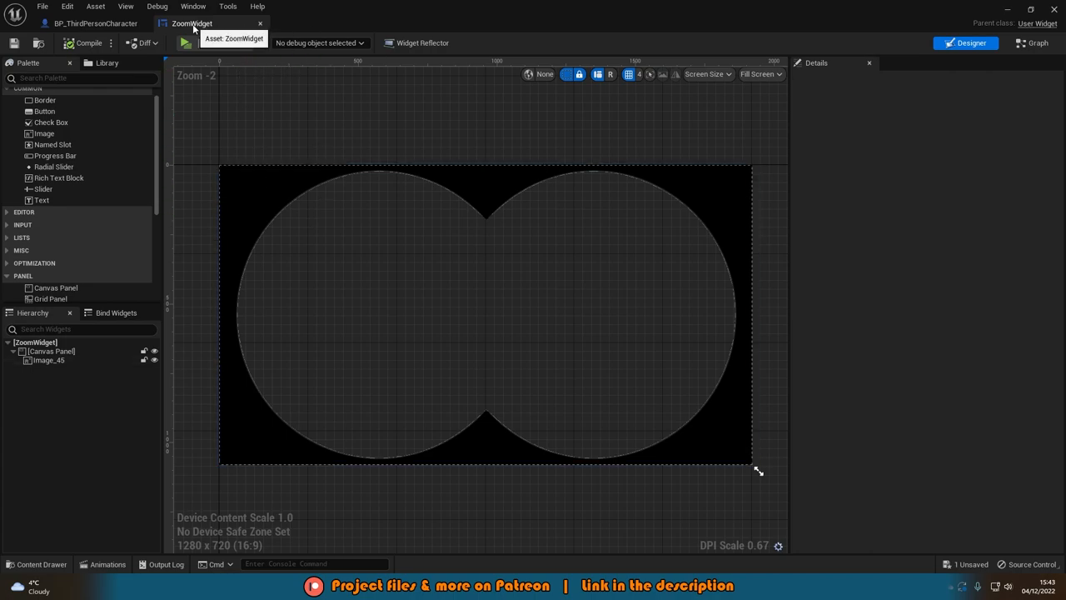
Switch back to the BP_ThirdPersonCharacter blueprint's Event Graph
click(92, 23)
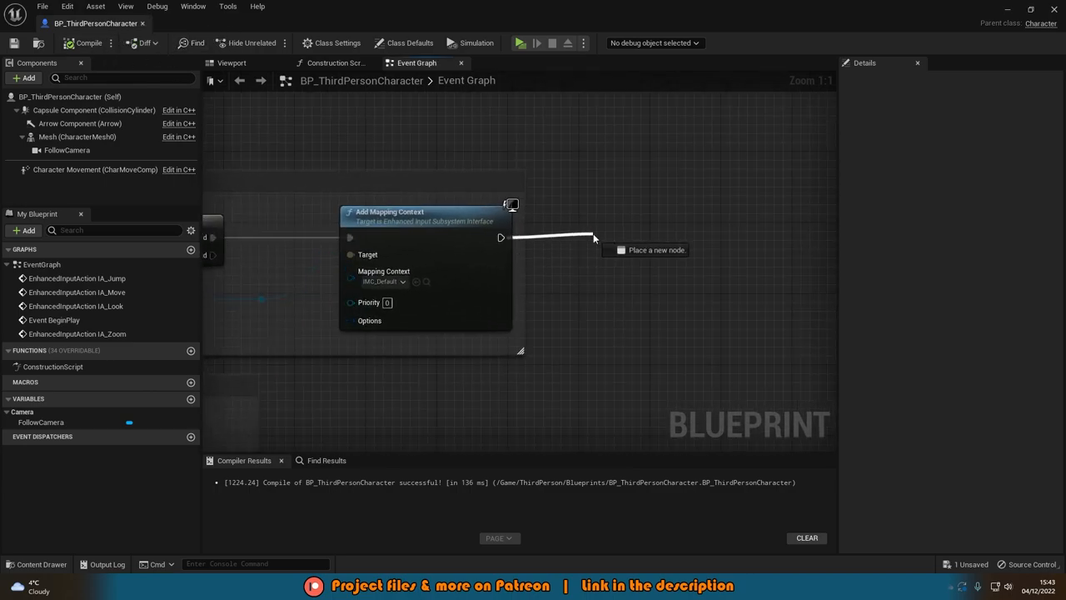
Add a Create Widget node of class ZoomWidget and promote its Return Value to a variable
text(create)
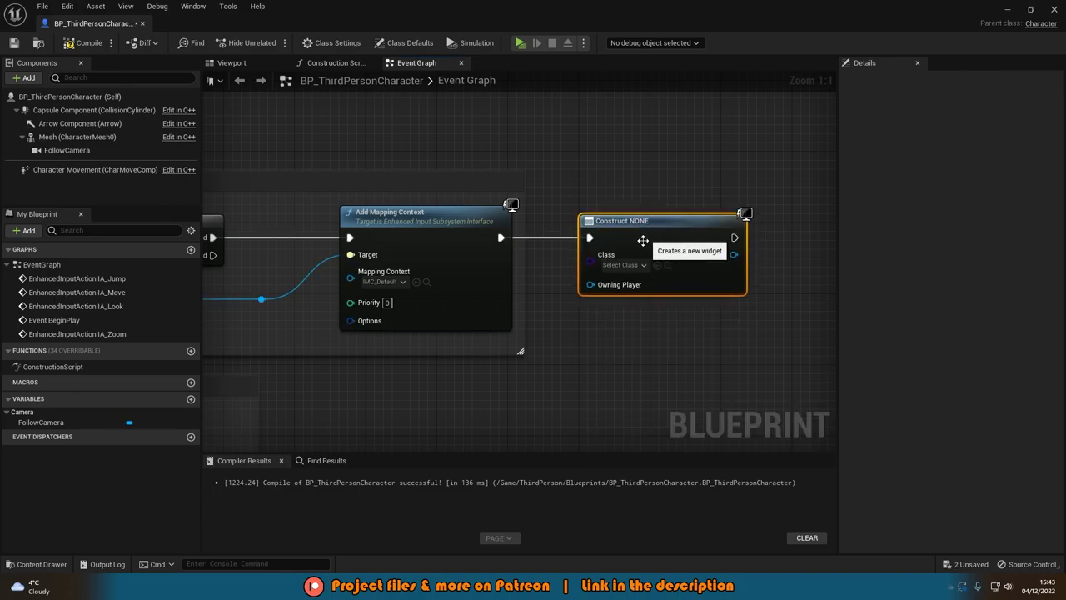
click(623, 264)
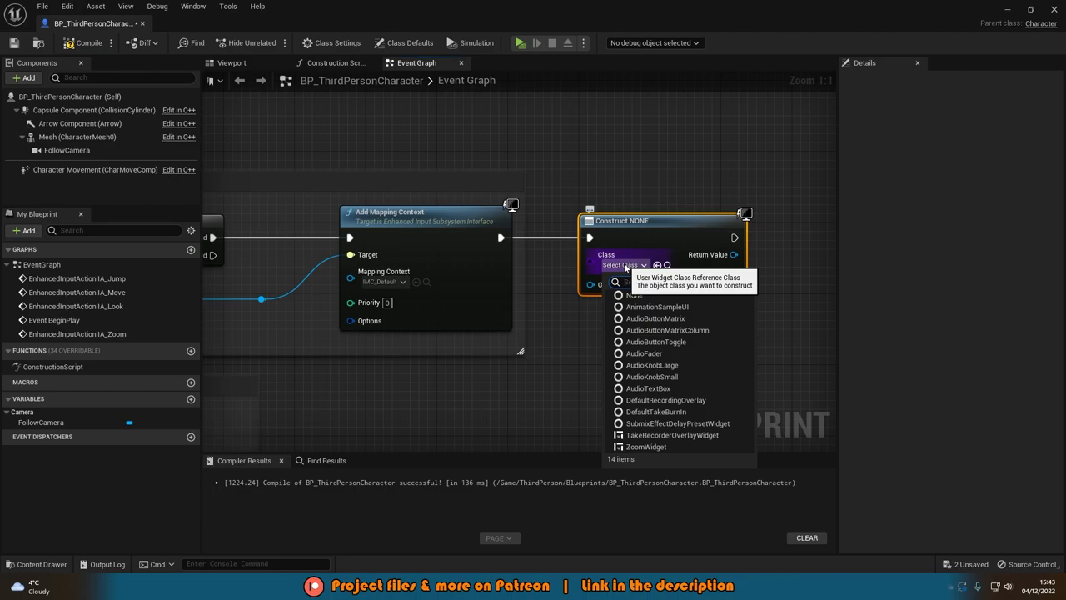
click(646, 447)
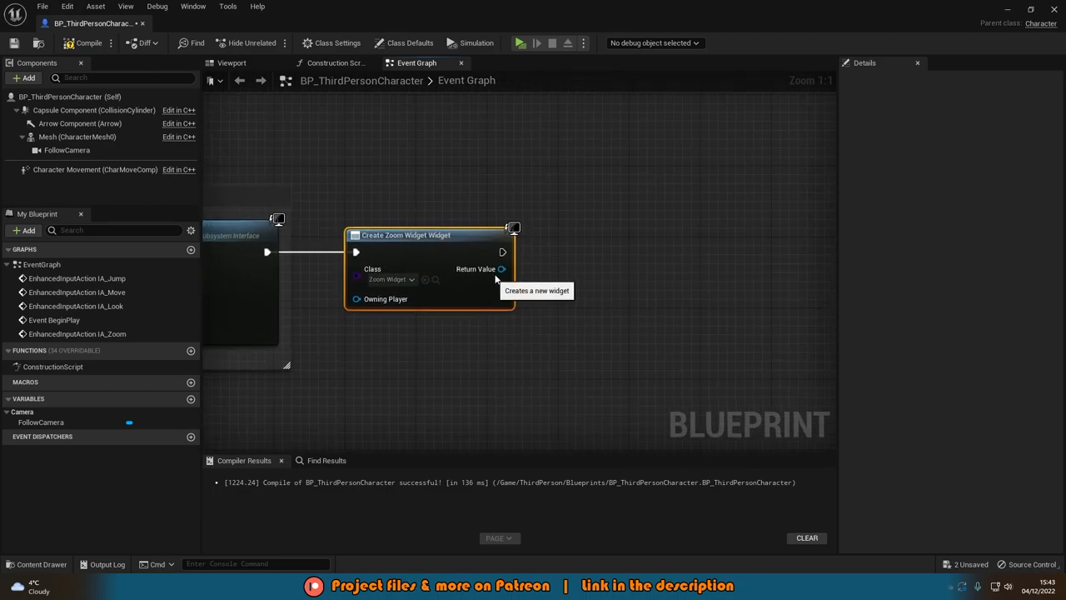
right_click(503, 268)
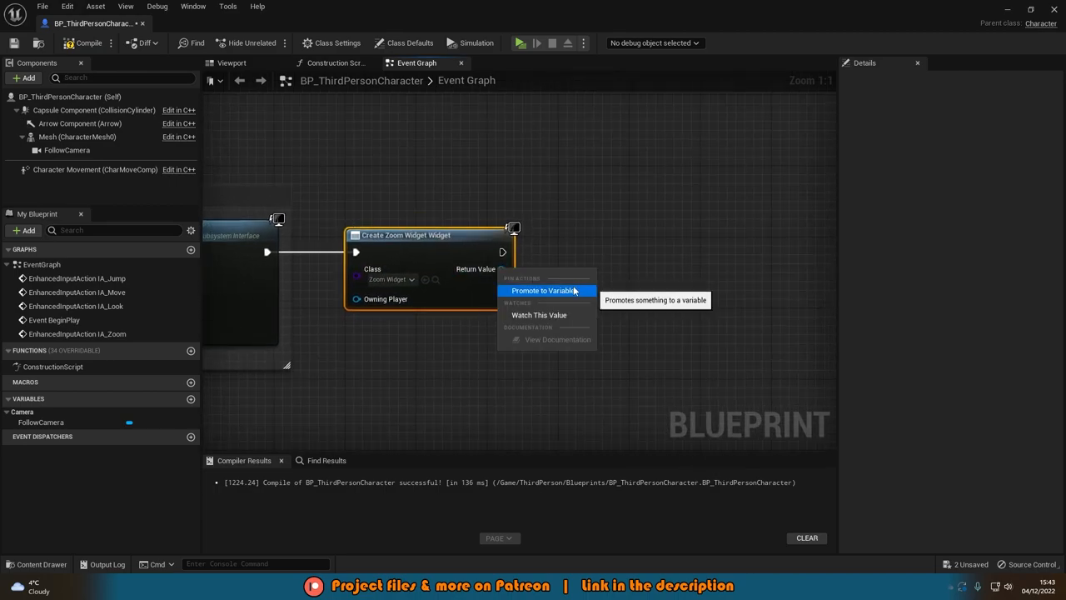
click(544, 290)
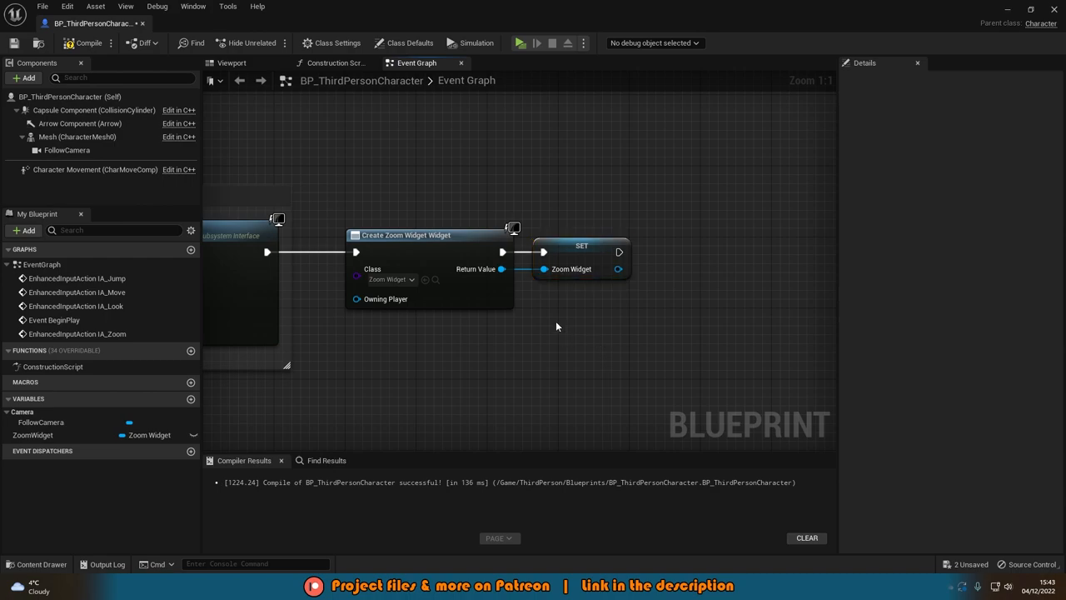
mouse_move(695, 311)
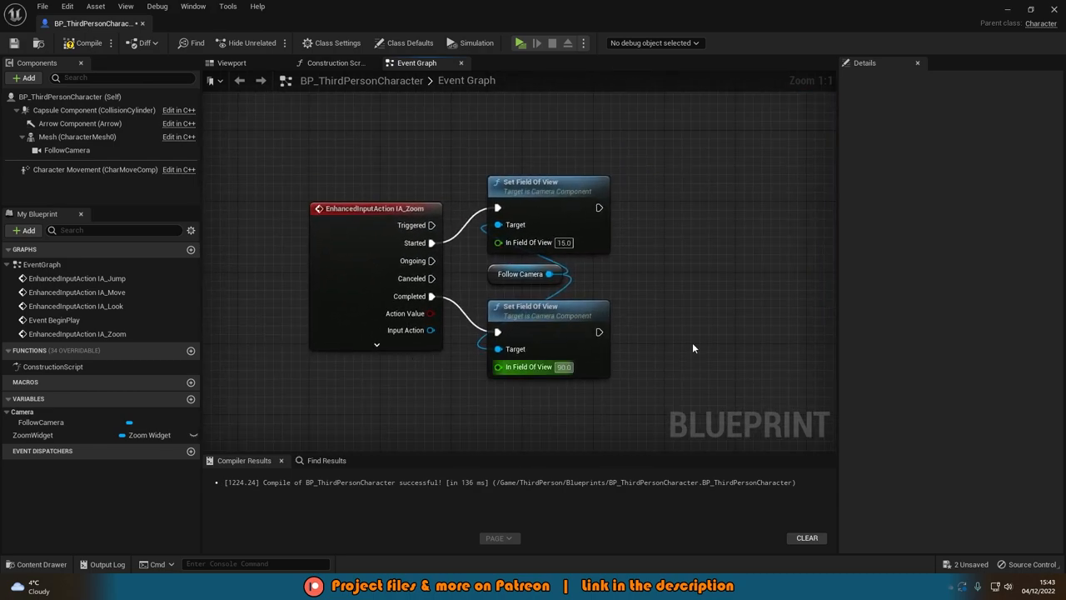
Add the ZoomWidget variable to the viewport when zoom starts, then launch a test play
click(33, 435)
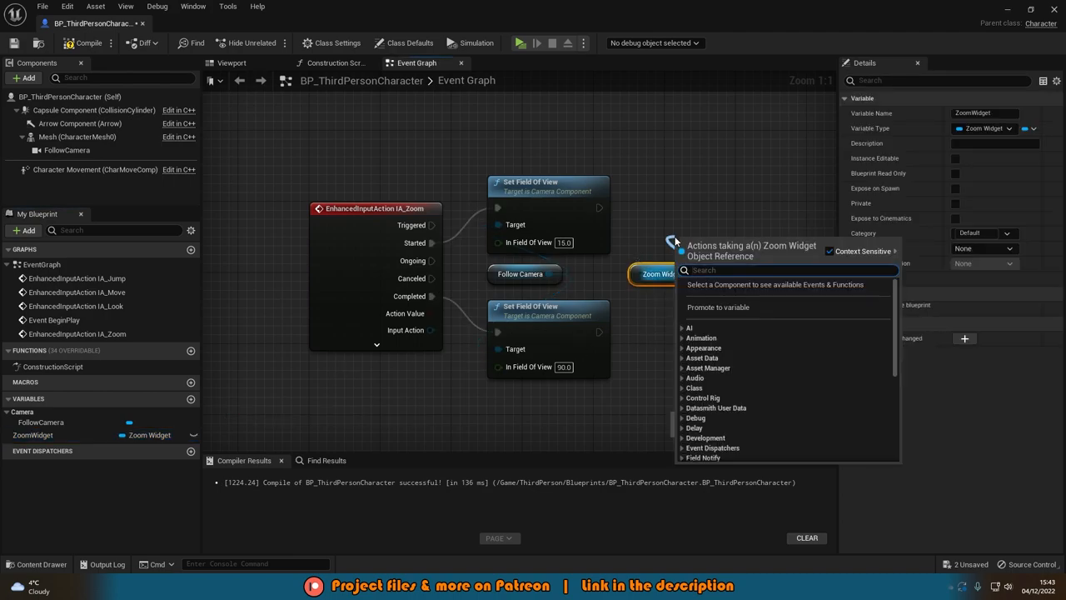
text(add to)
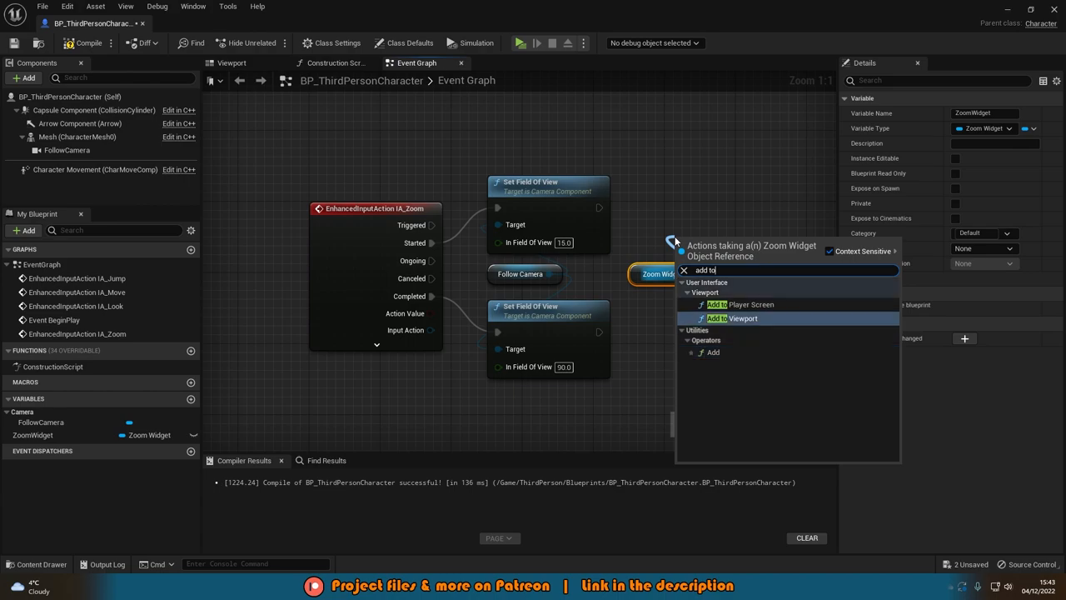
click(741, 318)
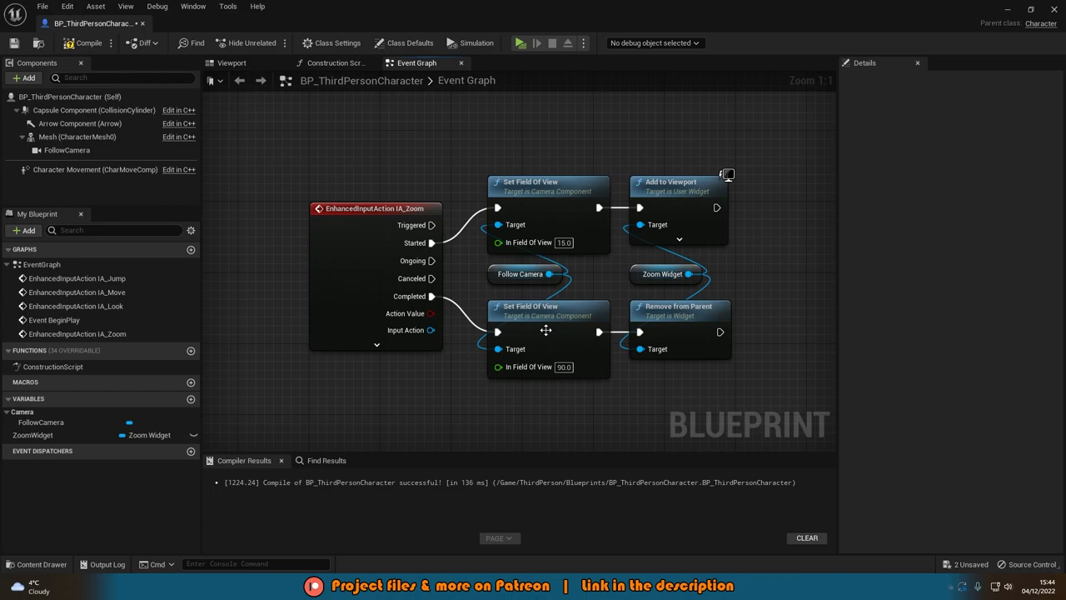
mouse_move(84, 42)
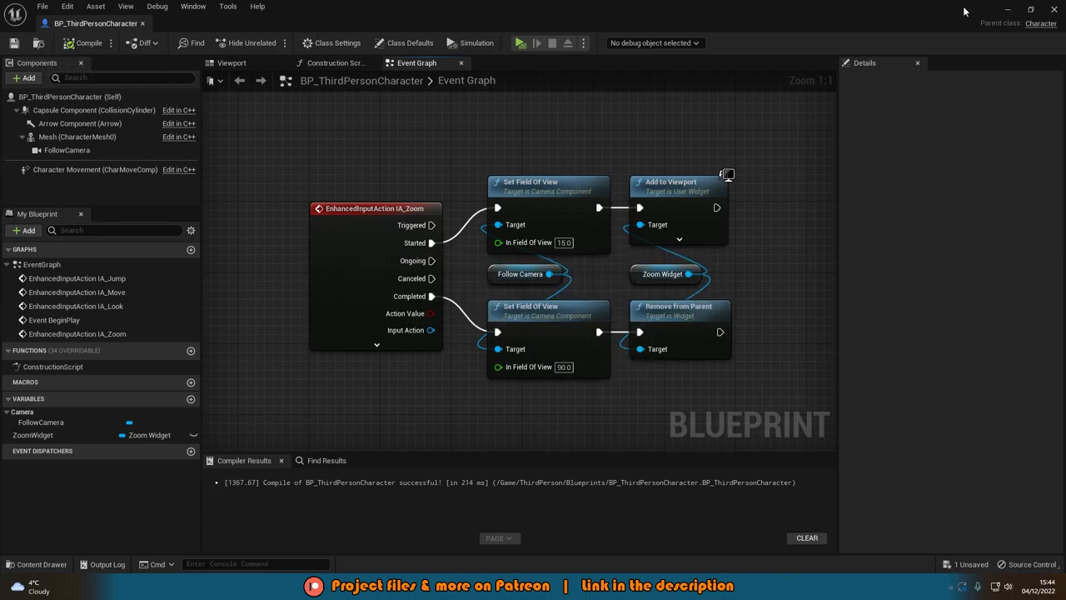
click(520, 43)
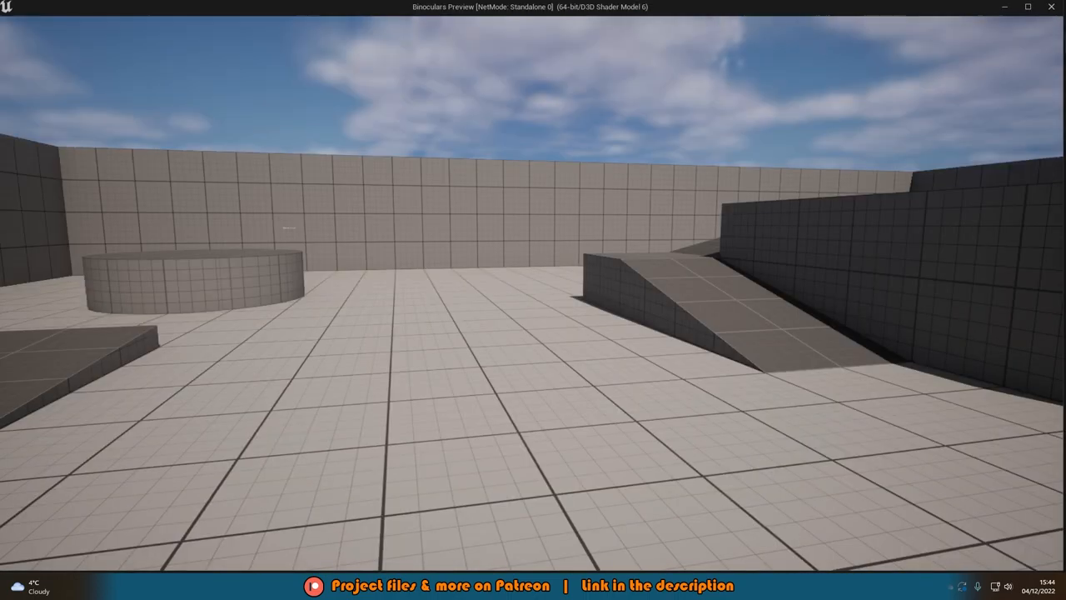